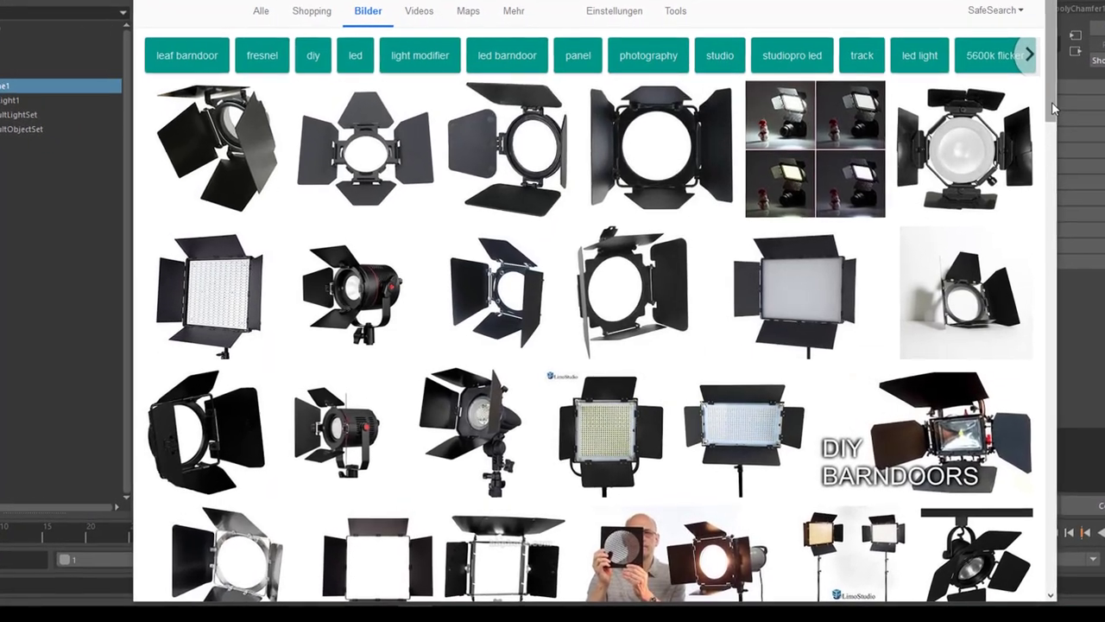
Step: Scroll through the Google Images results of studio lights fitted with barn doors
{"action": "scroll", "scroll_direction": "down", "scroll_amount": 3}
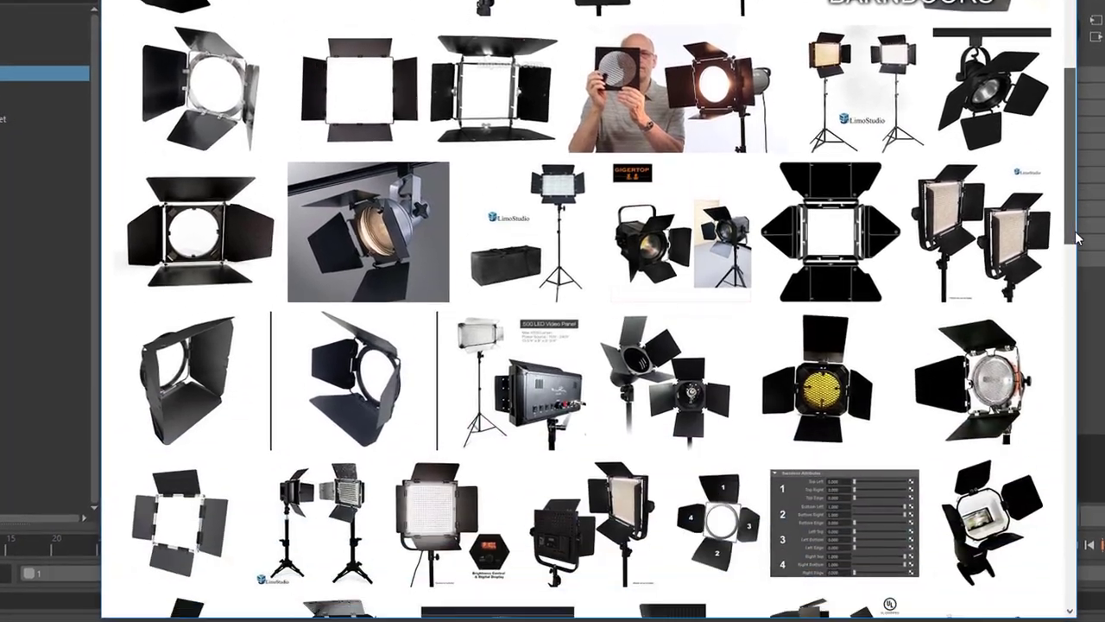
{"action": "scroll", "scroll_direction": "down", "scroll_amount": 3}
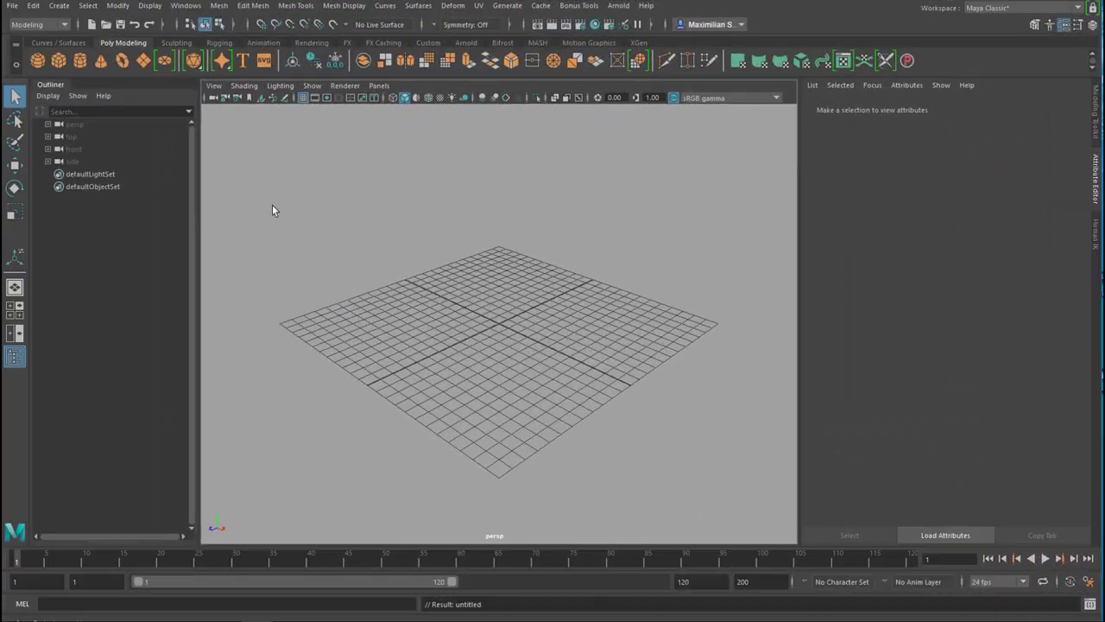
Step: Add a polygon primitive to the empty scene
{"action": "left_click", "coordinate": [59, 60]}
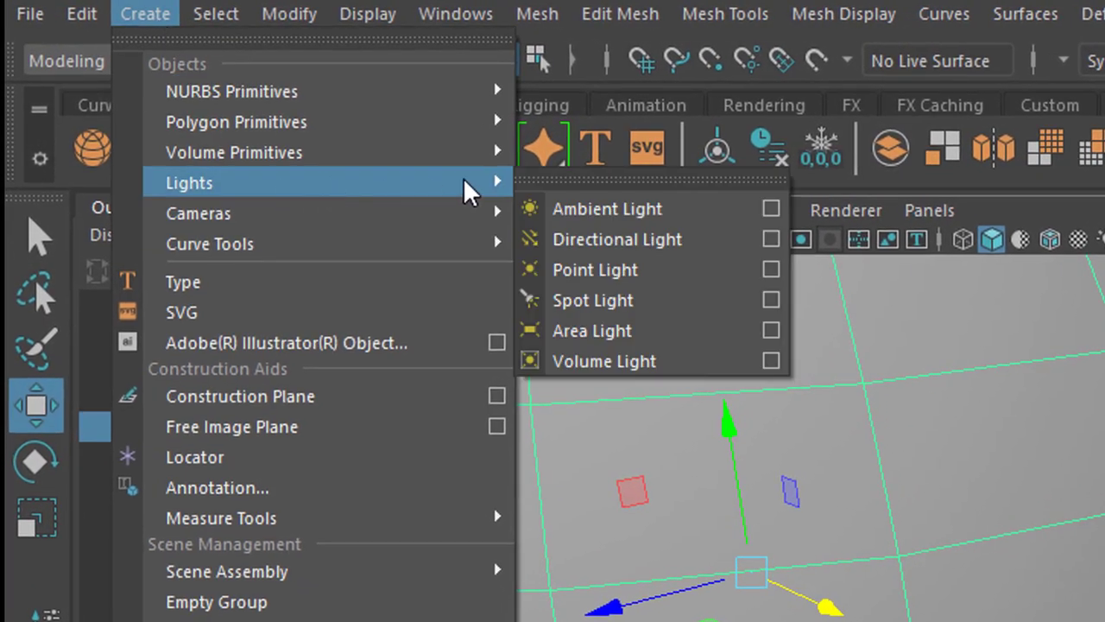
{"action": "mouse_move", "coordinate": [648, 301]}
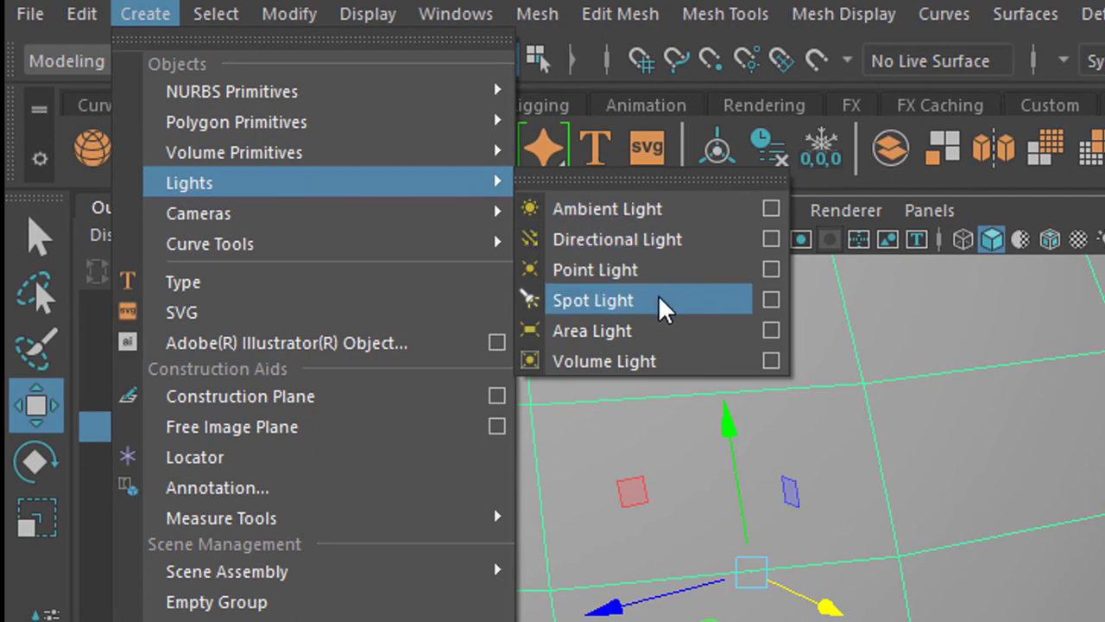
Step: Create a Maya spot light from the Lights submenu
{"action": "left_click", "coordinate": [592, 301]}
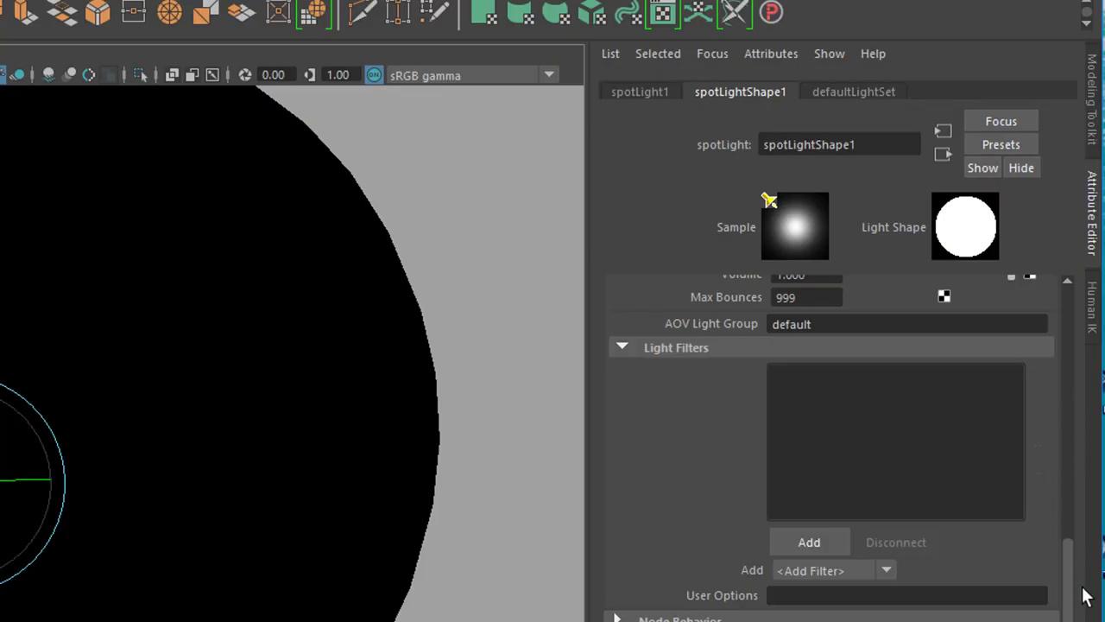
Step: Set the spot light's Penumbra Angle to about 0.566 for a soft cone edge
{"action": "scroll", "scroll_direction": "up", "scroll_amount": 3}
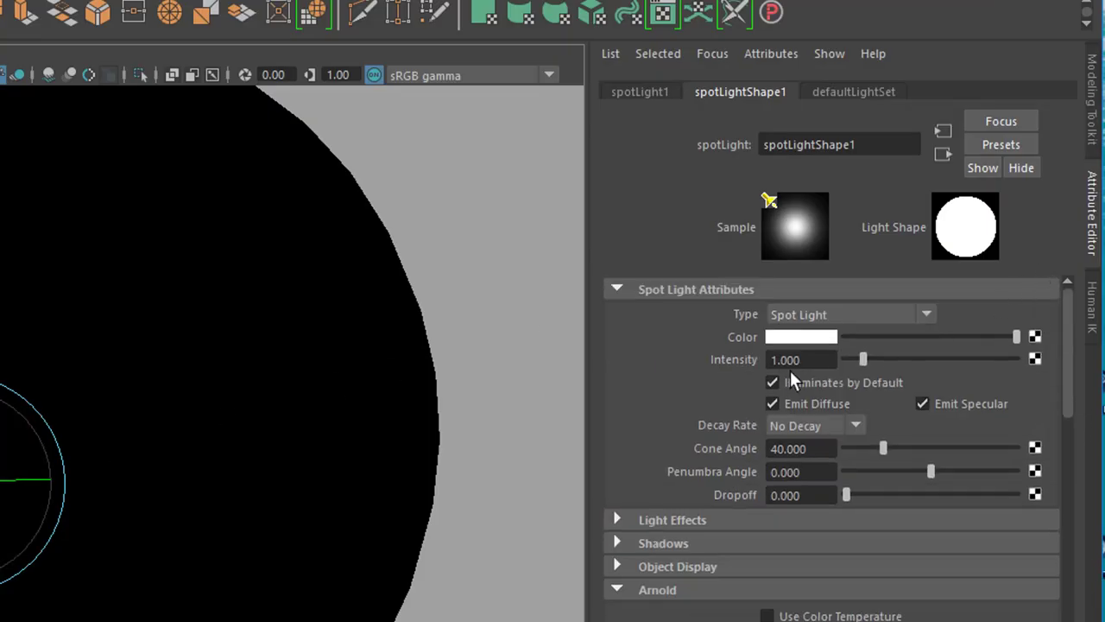
{"action": "mouse_move", "coordinate": [745, 312]}
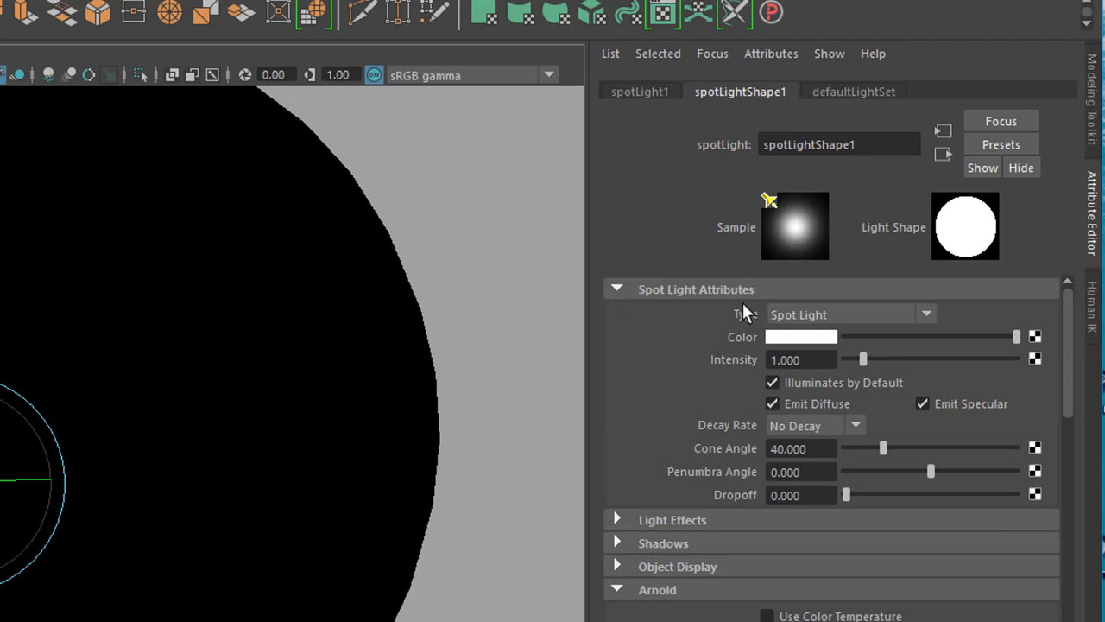
{"action": "mouse_move", "coordinate": [805, 297]}
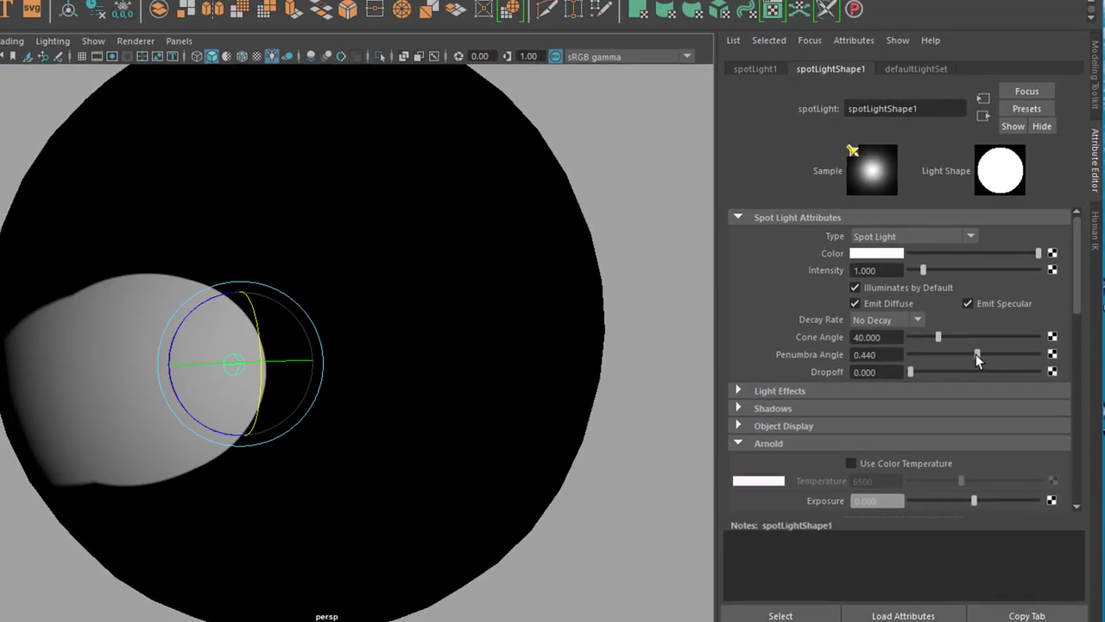
{"action": "left_click_drag", "start_coordinate": [910, 354], "coordinate": [1001, 354]}
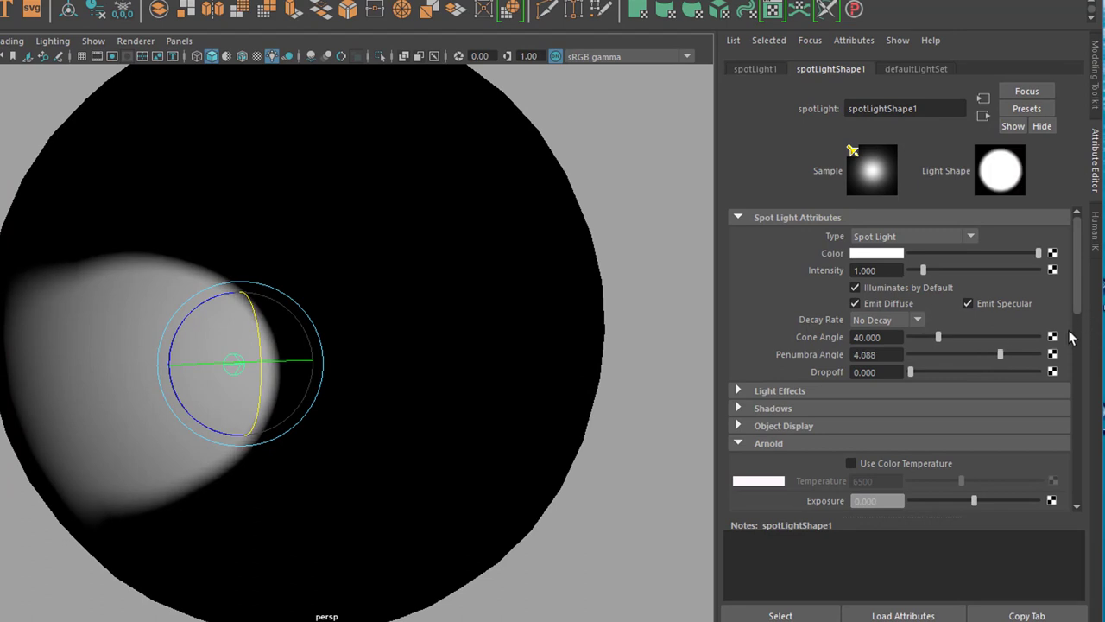
{"action": "left_click_drag", "start_coordinate": [1002, 354], "coordinate": [987, 354]}
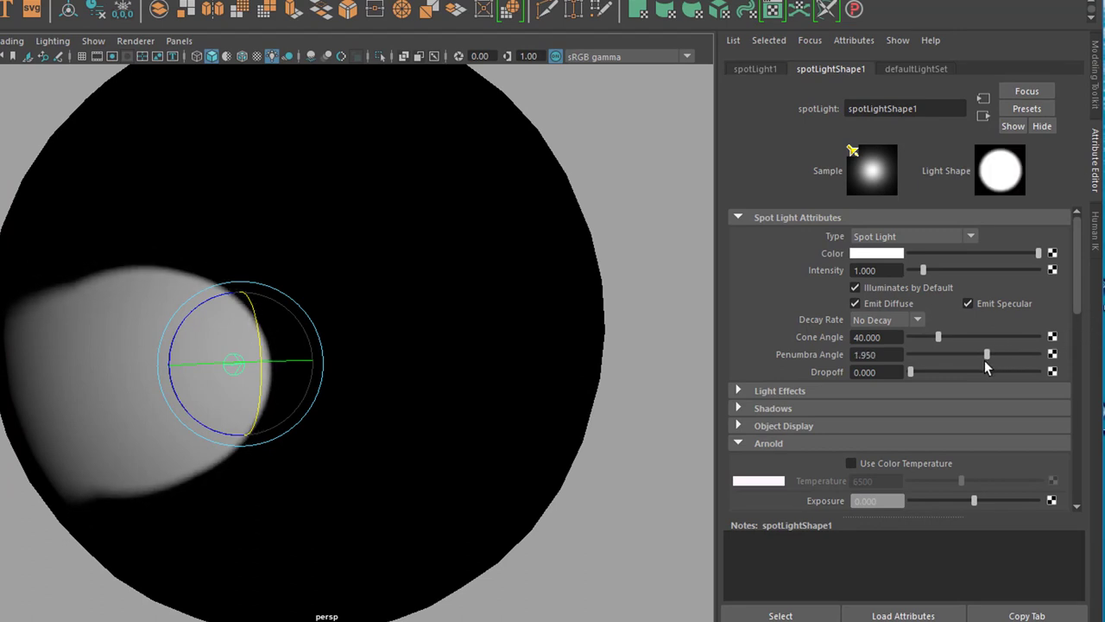
{"action": "left_click_drag", "start_coordinate": [988, 354], "coordinate": [978, 354]}
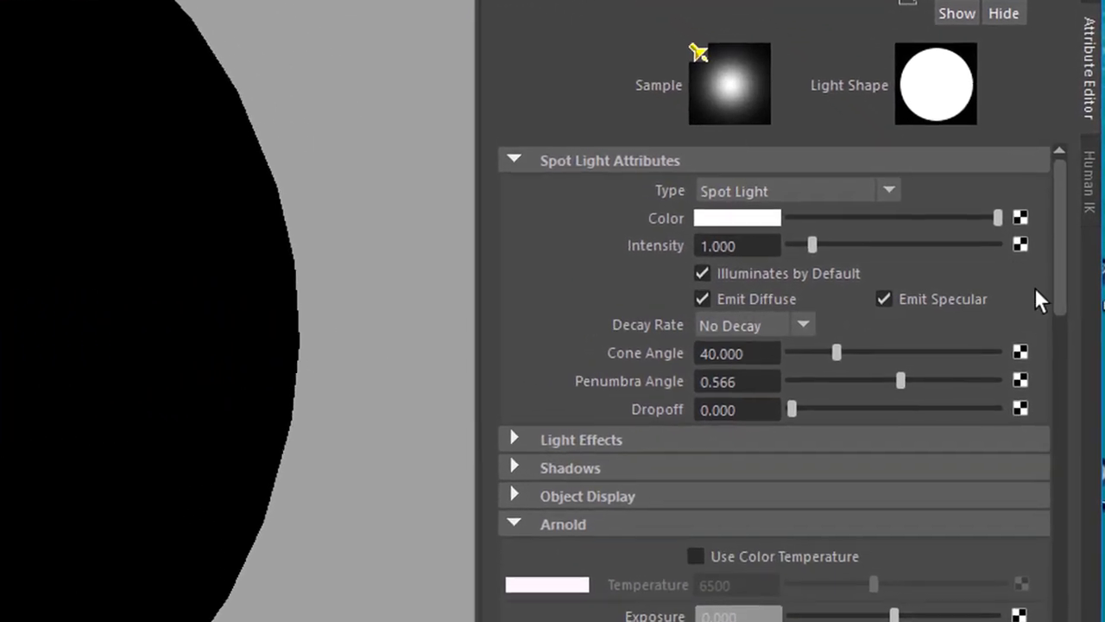
Step: Raise the Arnold Exposure to 10, preview the lit sphere in RenderView and close it
{"action": "scroll", "scroll_direction": "down", "scroll_amount": 3}
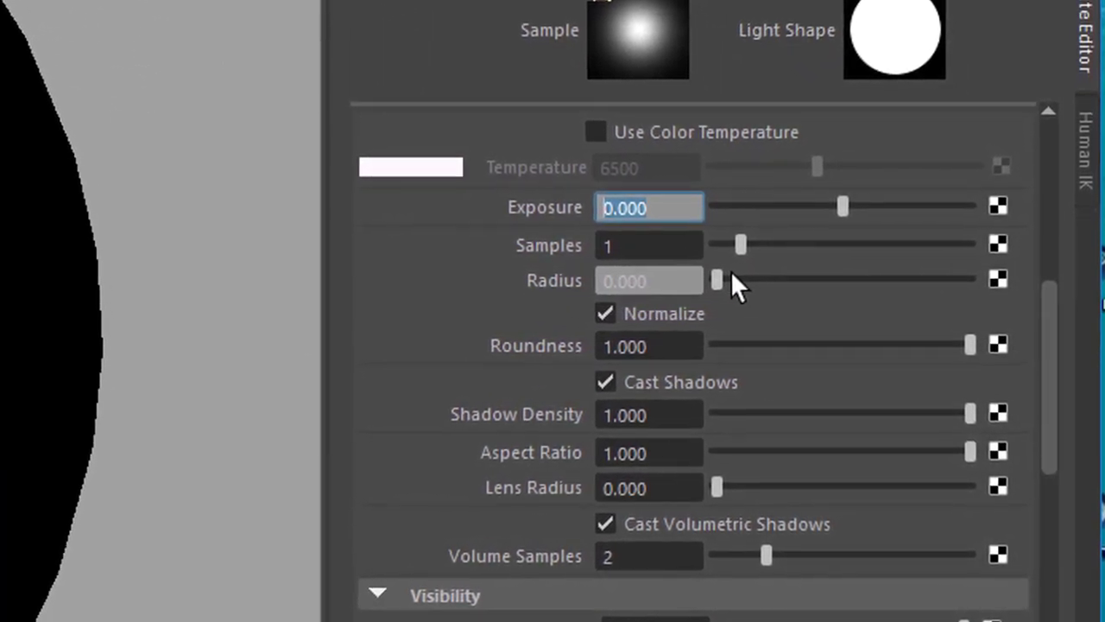
{"action": "type", "text": "1"}
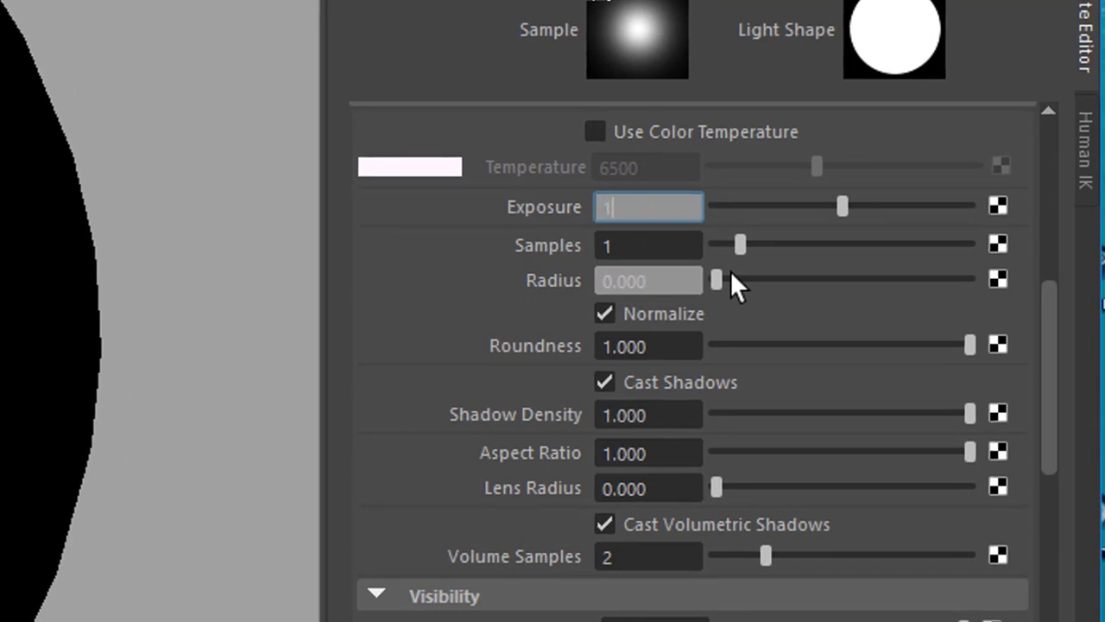
{"action": "type", "text": "10.000"}
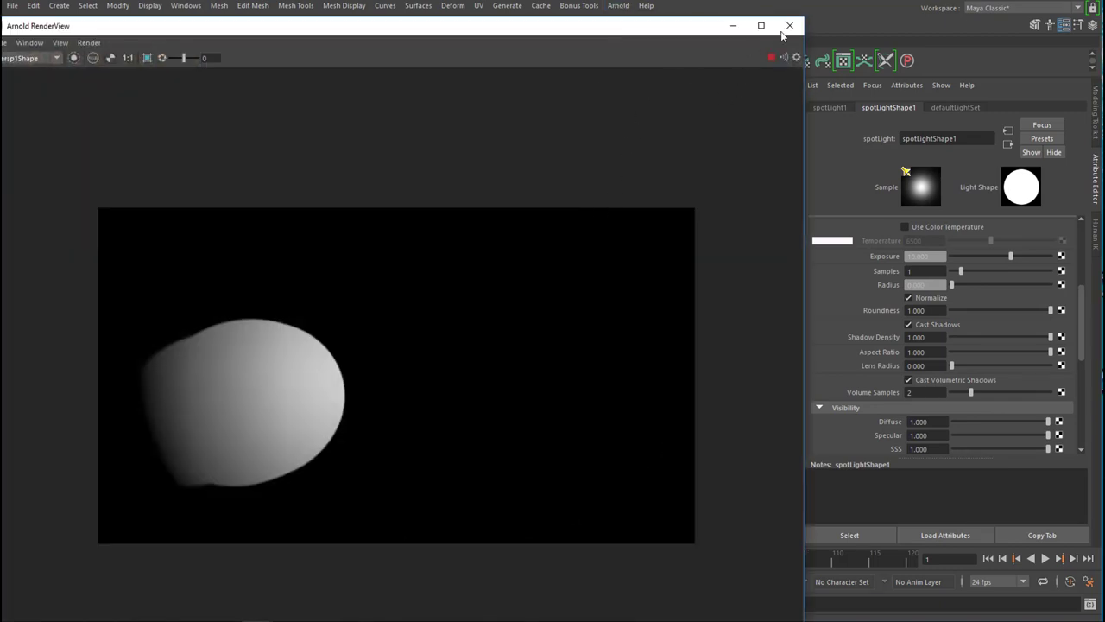
{"action": "left_click", "coordinate": [788, 26]}
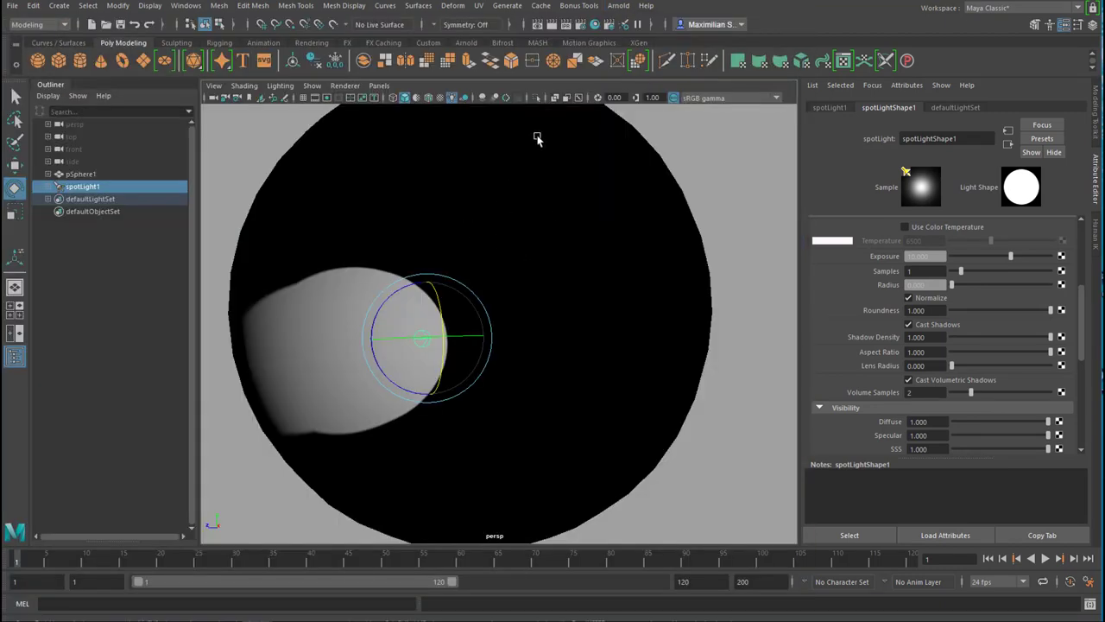
Step: Create an Arnold SkyDome light and attach a texture to its Color attribute
{"action": "left_click", "coordinate": [618, 7]}
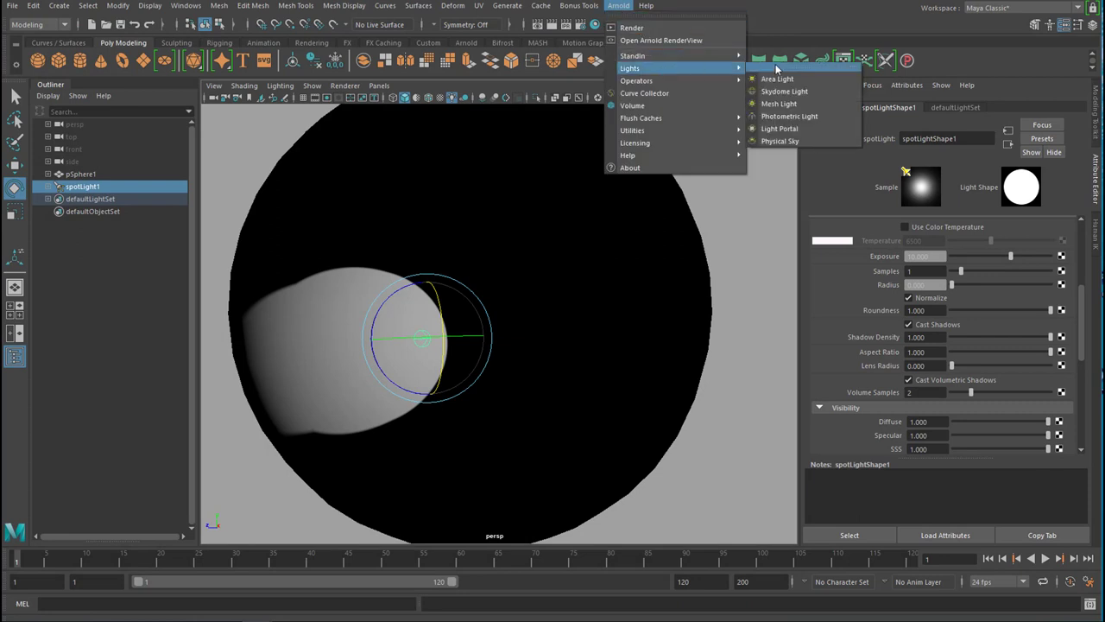
{"action": "left_click", "coordinate": [784, 90]}
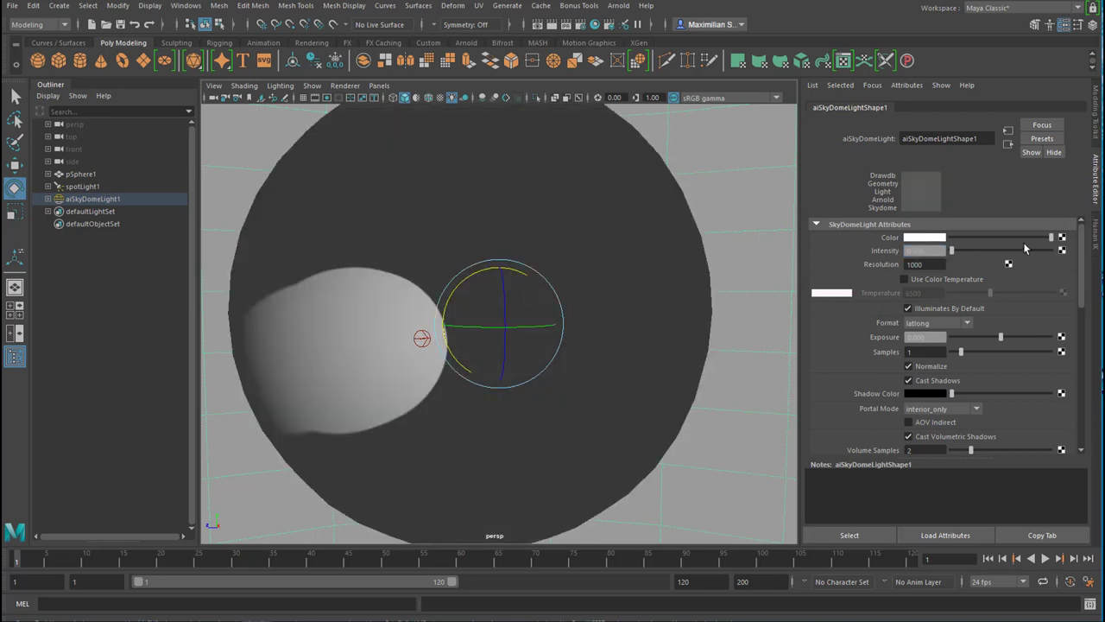
{"action": "left_click", "coordinate": [1062, 237]}
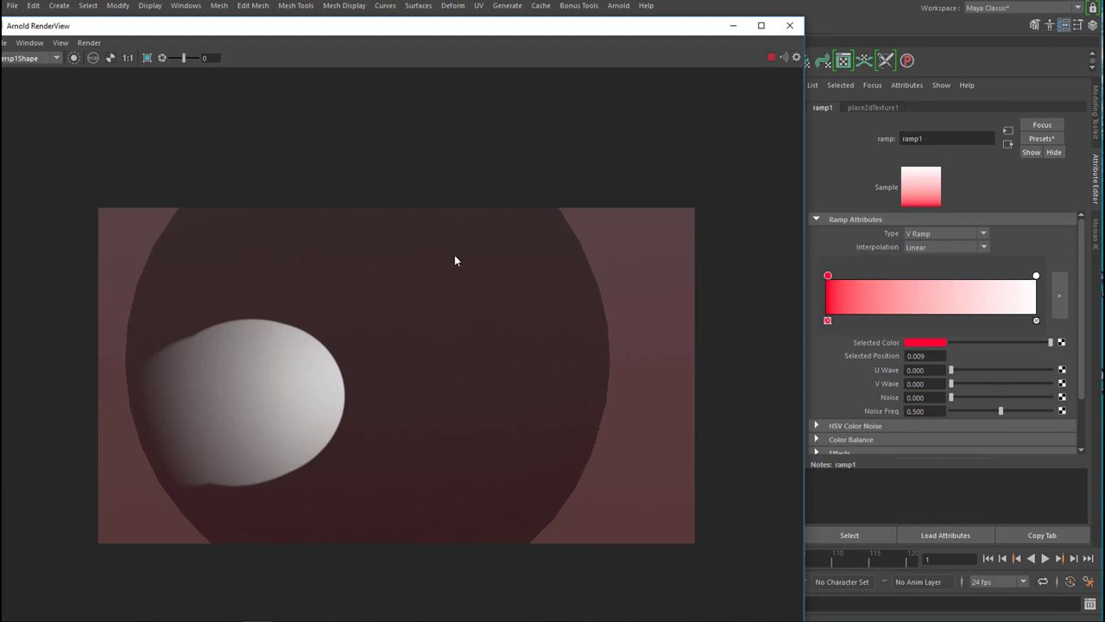
{"action": "mouse_move", "coordinate": [739, 332]}
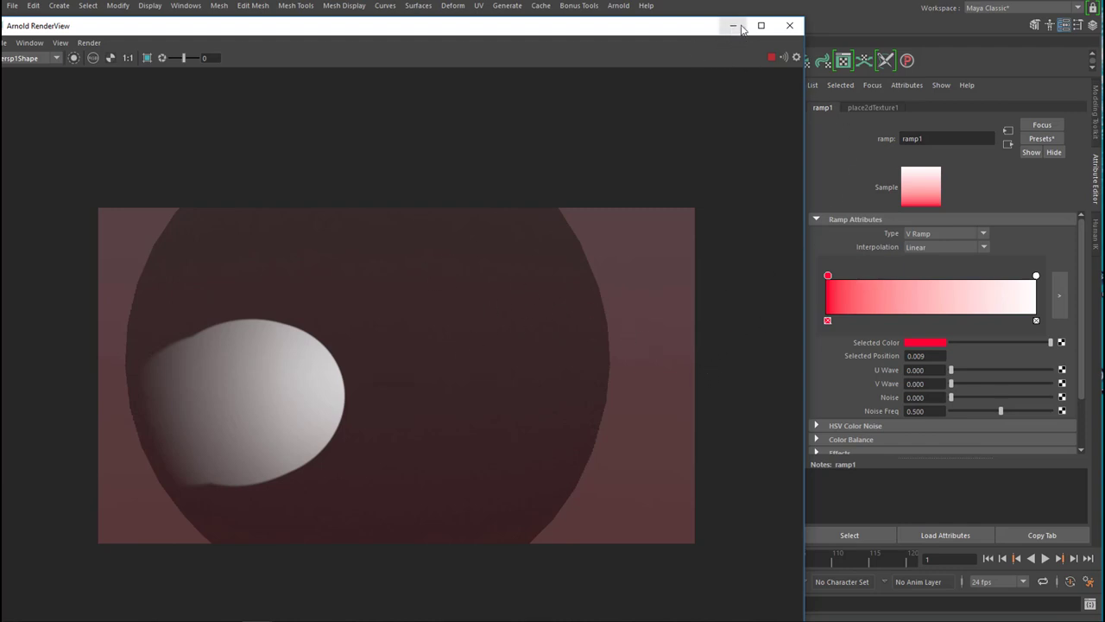
{"action": "mouse_move", "coordinate": [688, 40]}
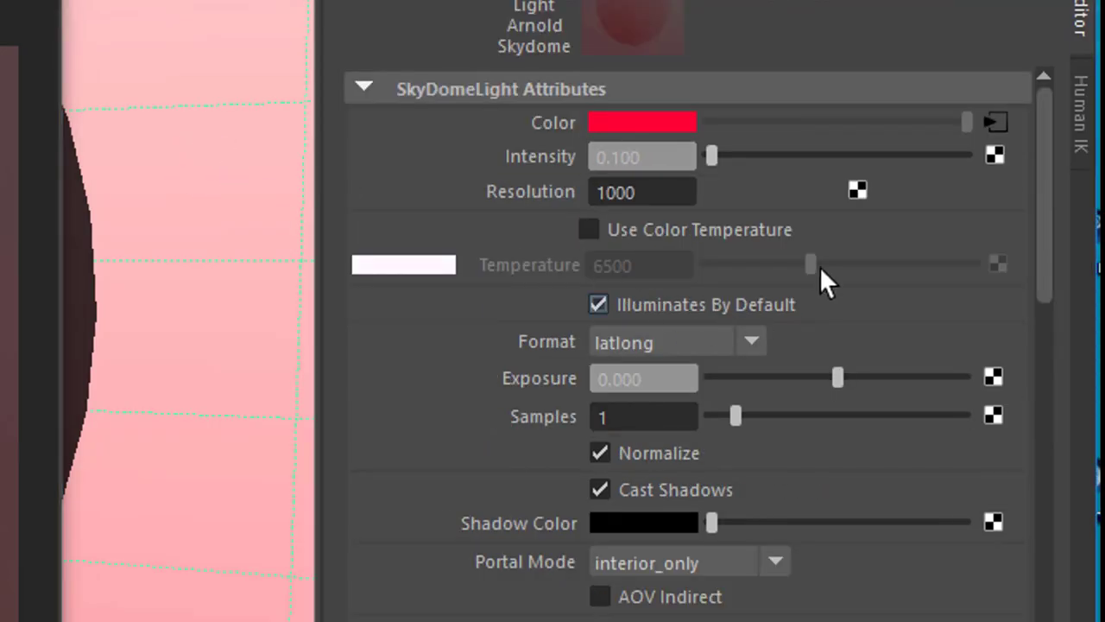
{"action": "mouse_move", "coordinate": [895, 49]}
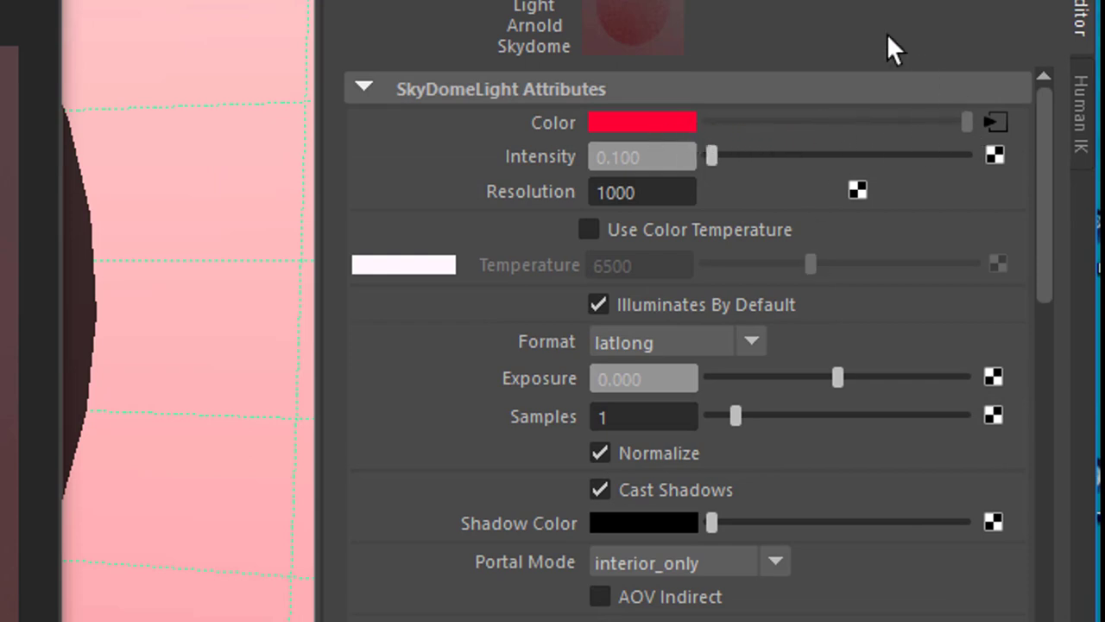
Step: Open the ramp1 texture driving the skydome colour and select its red gradient entry
{"action": "left_click", "coordinate": [995, 121]}
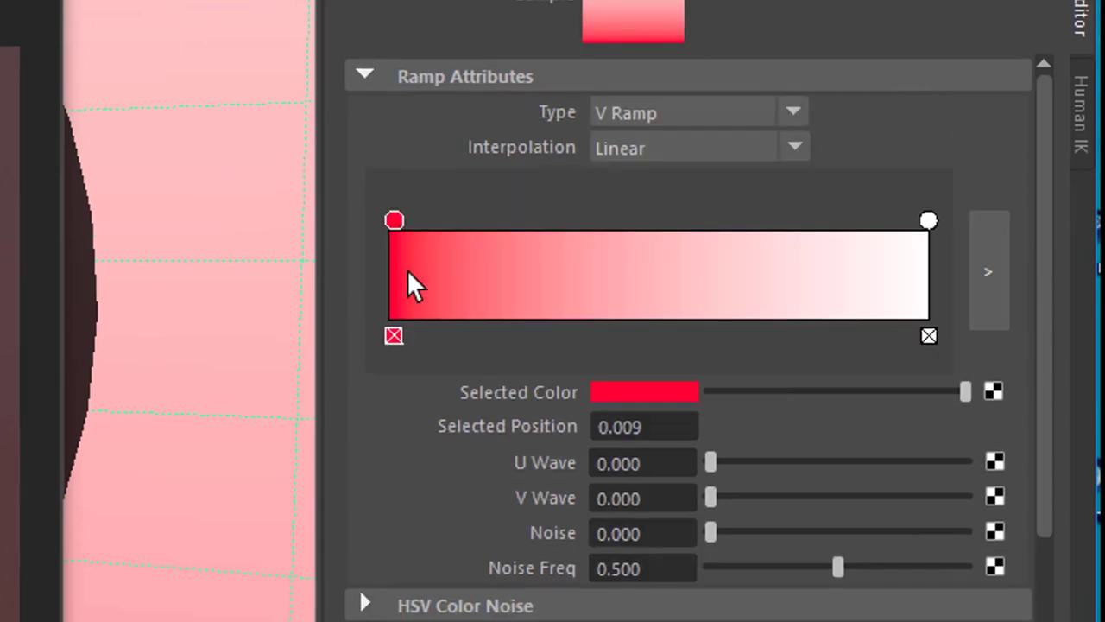
{"action": "left_click", "coordinate": [643, 390]}
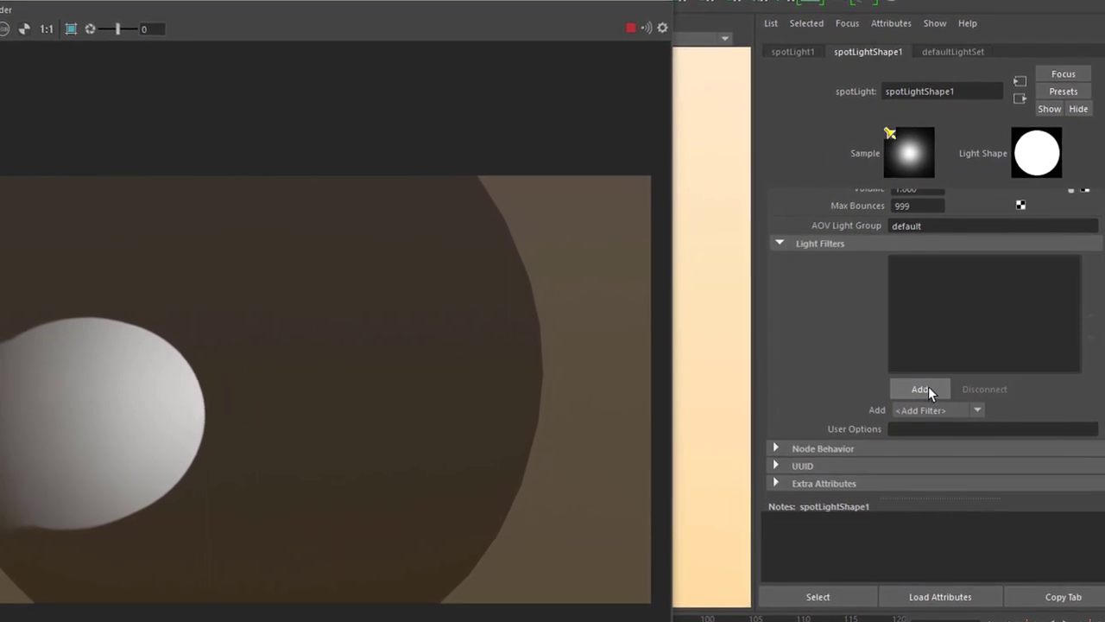
Step: Add a light filter to spotLightShape1 and choose Barndoor as the type
{"action": "left_click", "coordinate": [918, 388]}
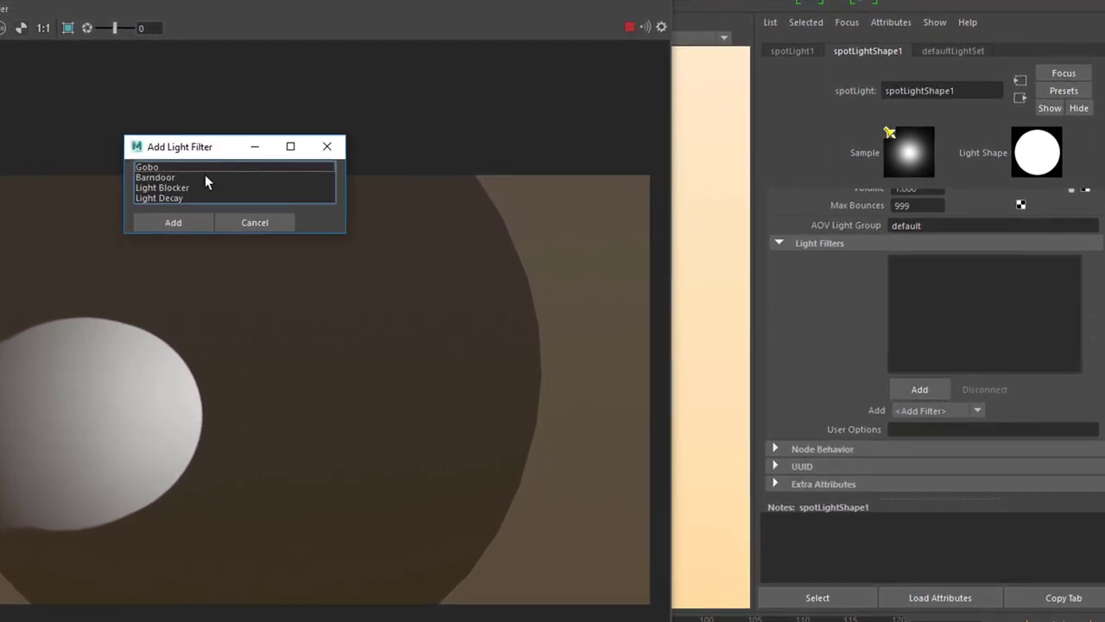
{"action": "mouse_move", "coordinate": [183, 221]}
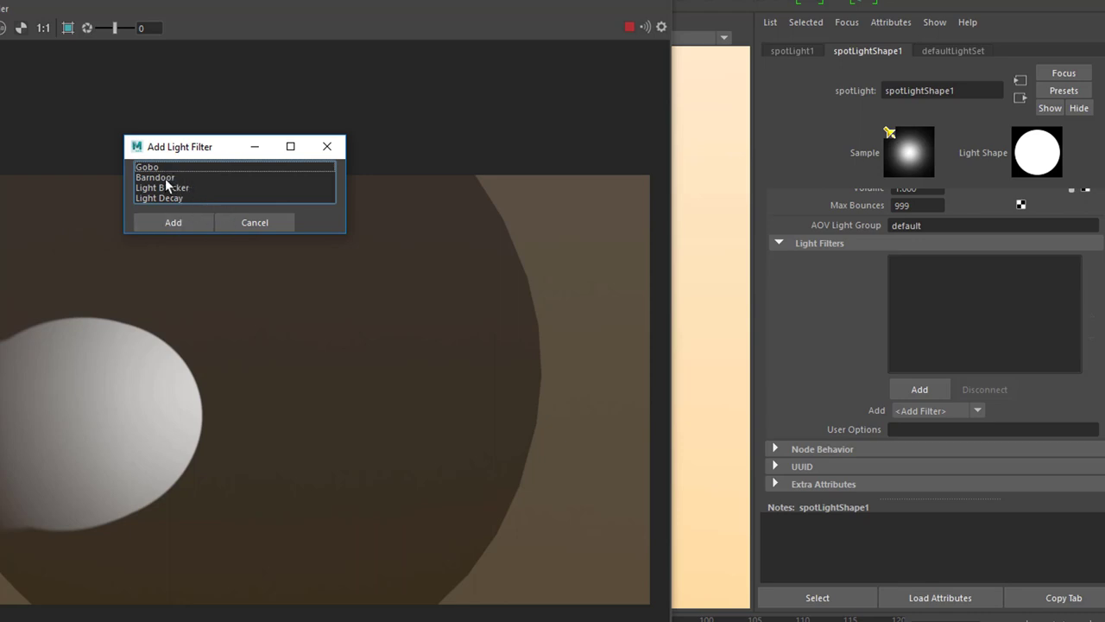
{"action": "left_click", "coordinate": [156, 176]}
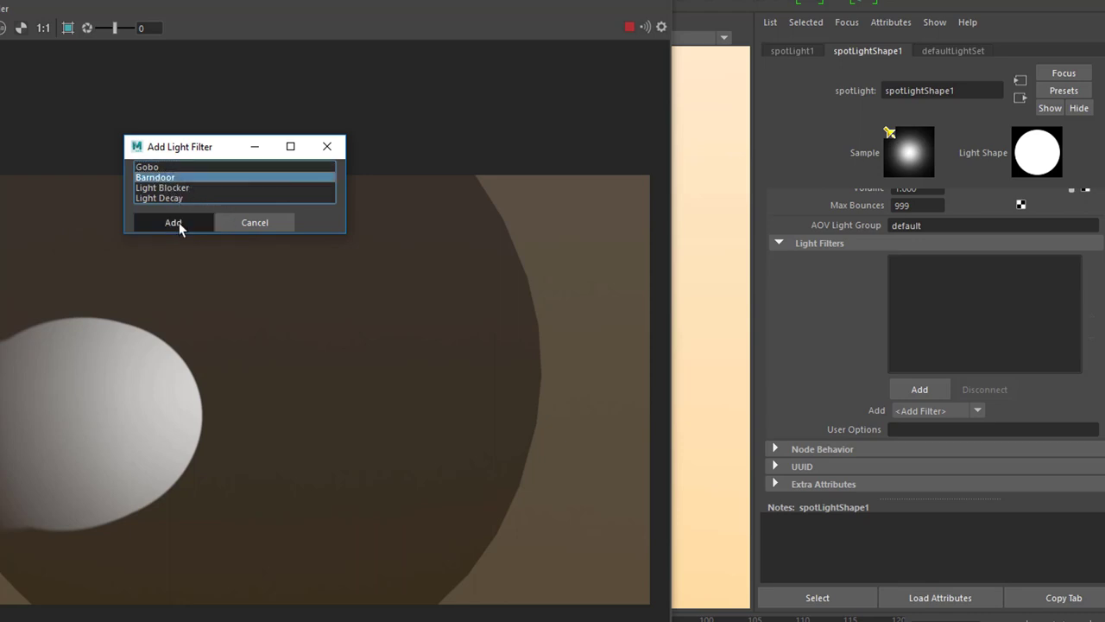
Step: Select aiBarndoor1 under Light Filters and show its Barndoor Attributes
{"action": "left_click", "coordinate": [173, 222]}
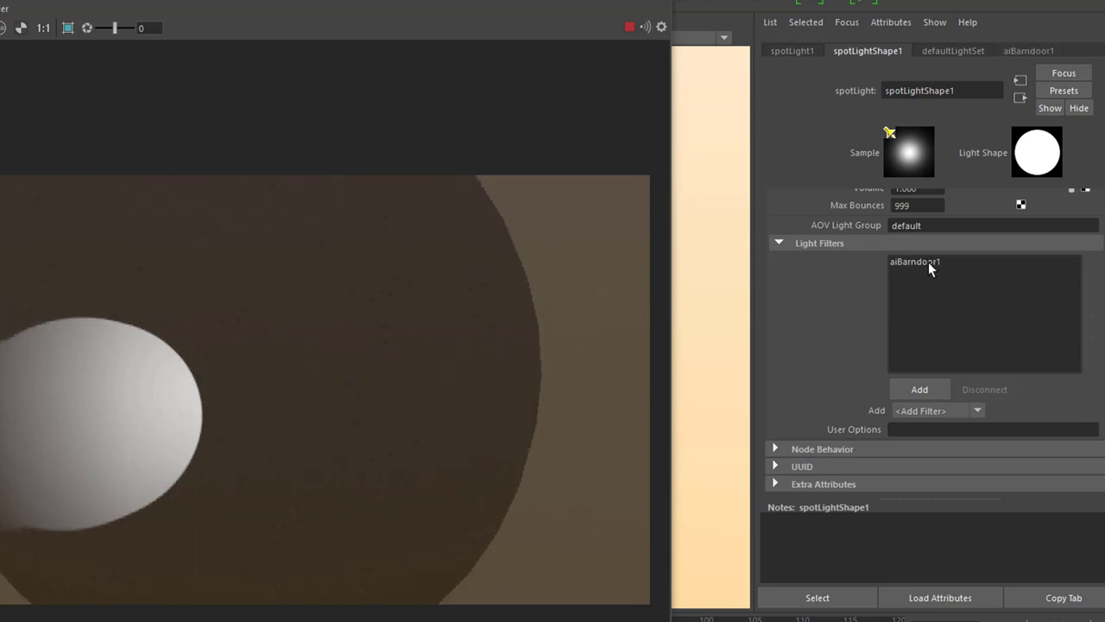
{"action": "mouse_move", "coordinate": [932, 270]}
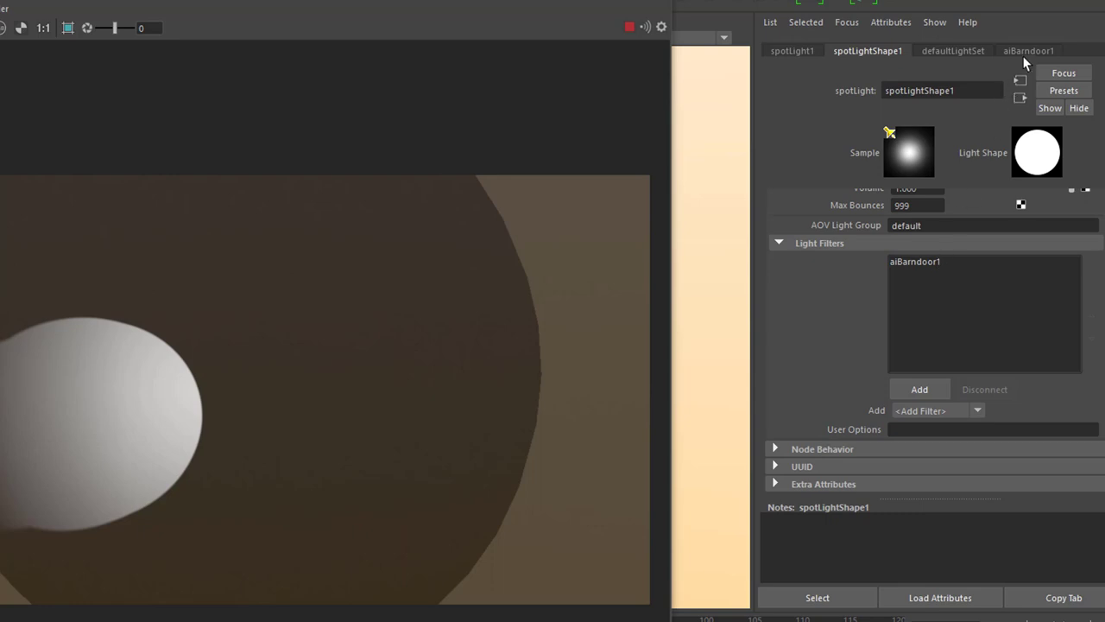
{"action": "left_click", "coordinate": [1029, 50]}
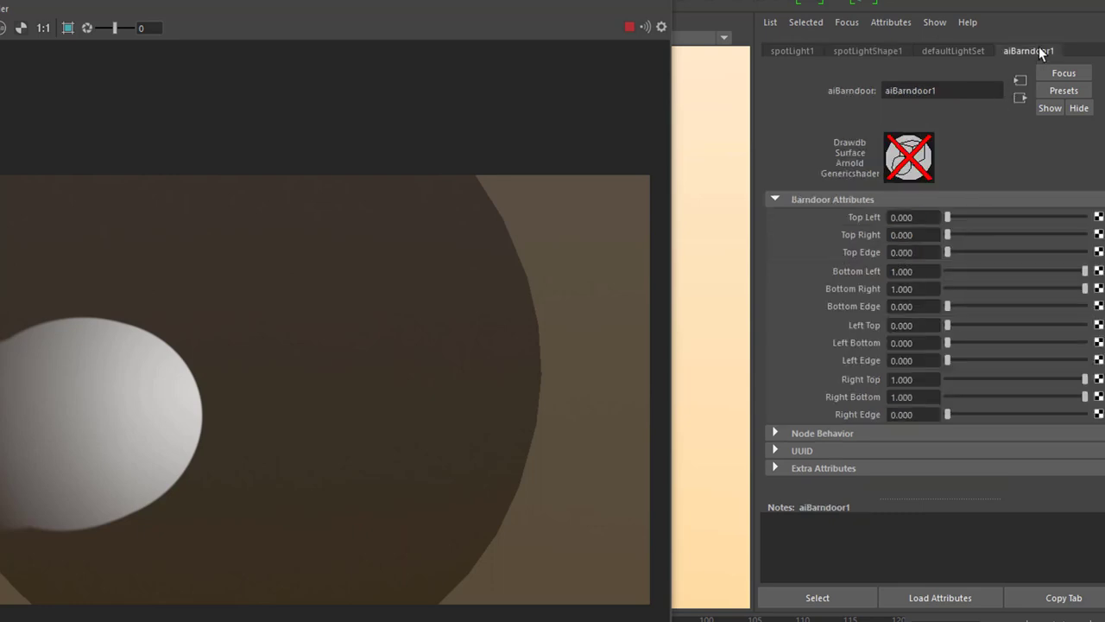
{"action": "mouse_move", "coordinate": [946, 173]}
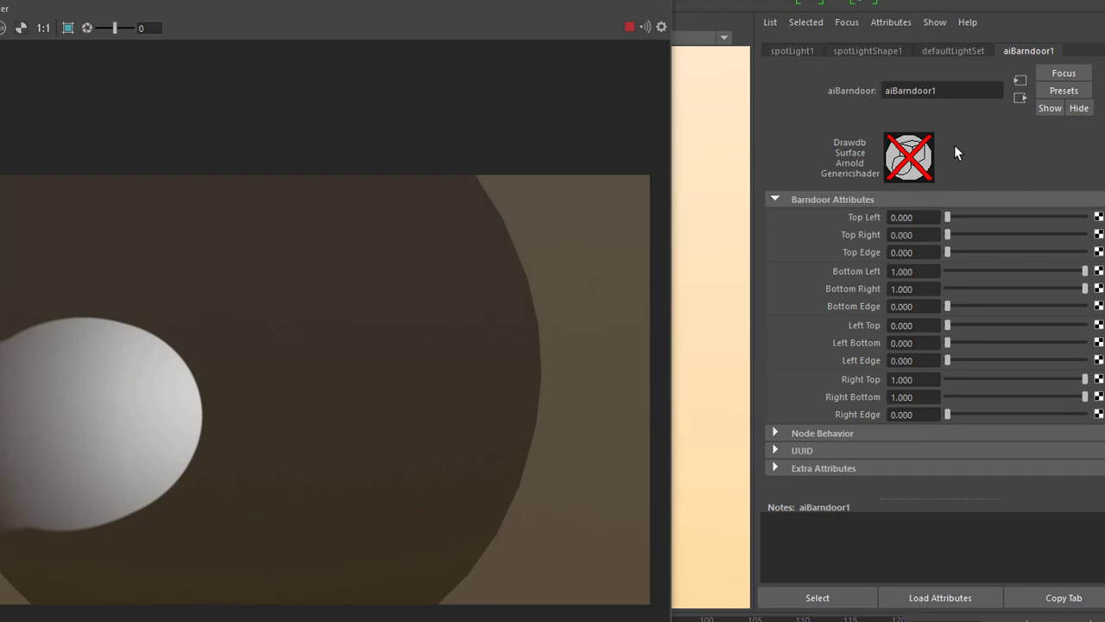
{"action": "mouse_move", "coordinate": [942, 258]}
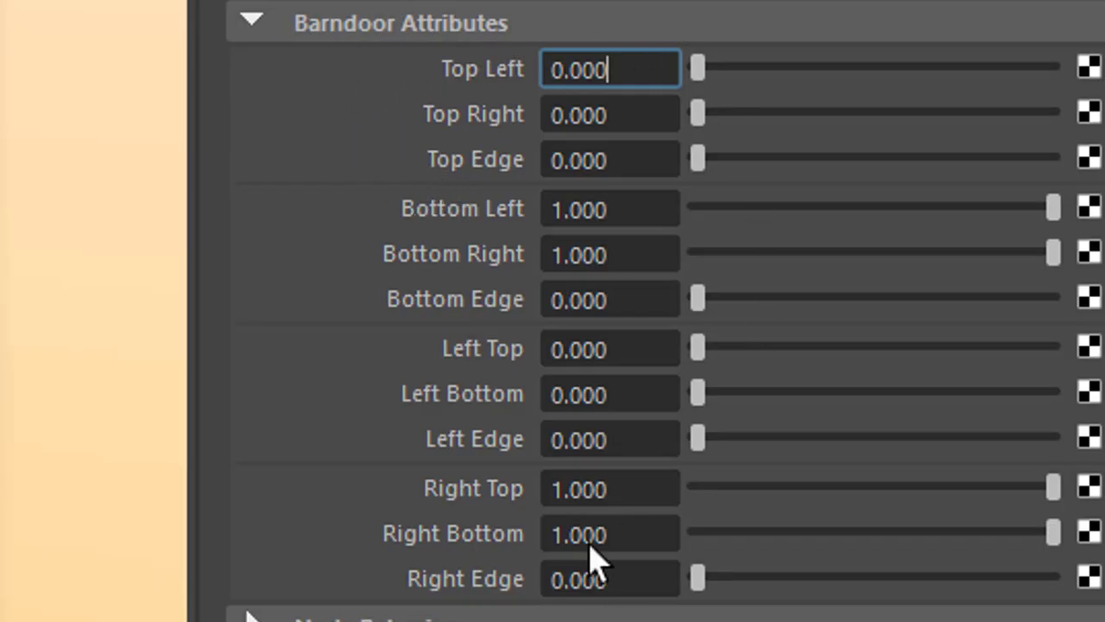
{"action": "mouse_move", "coordinate": [553, 170]}
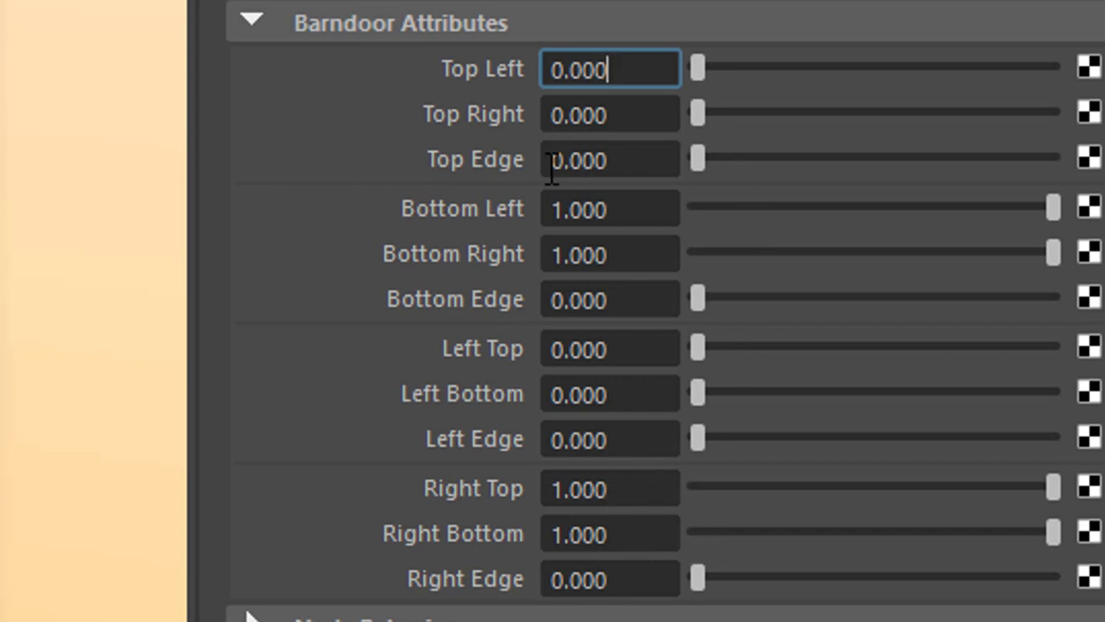
{"action": "mouse_move", "coordinate": [526, 78]}
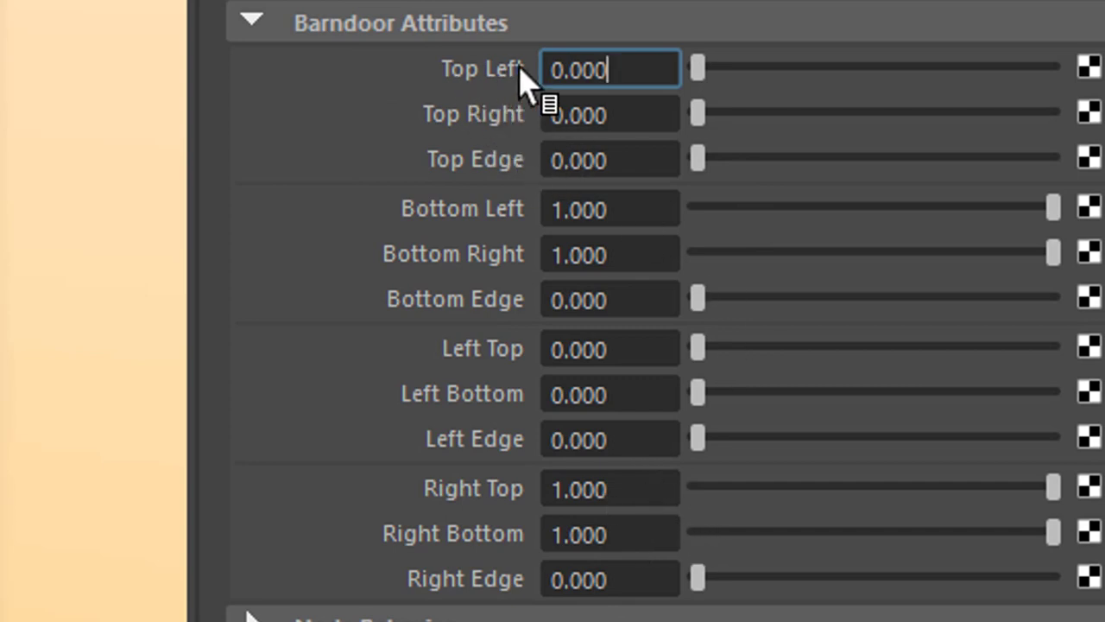
{"action": "mouse_move", "coordinate": [521, 176]}
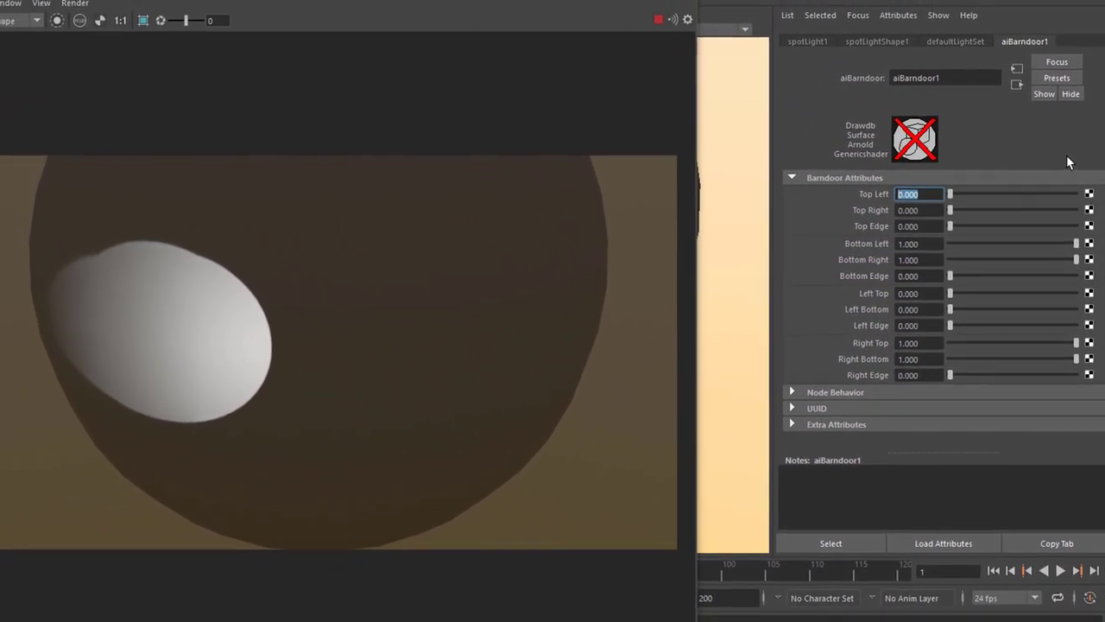
Step: Set Top Left/Right to 0.2, Bottom Left/Right to 0.8 and Left Top to 0.2
{"action": "type", "text": "0.2"}
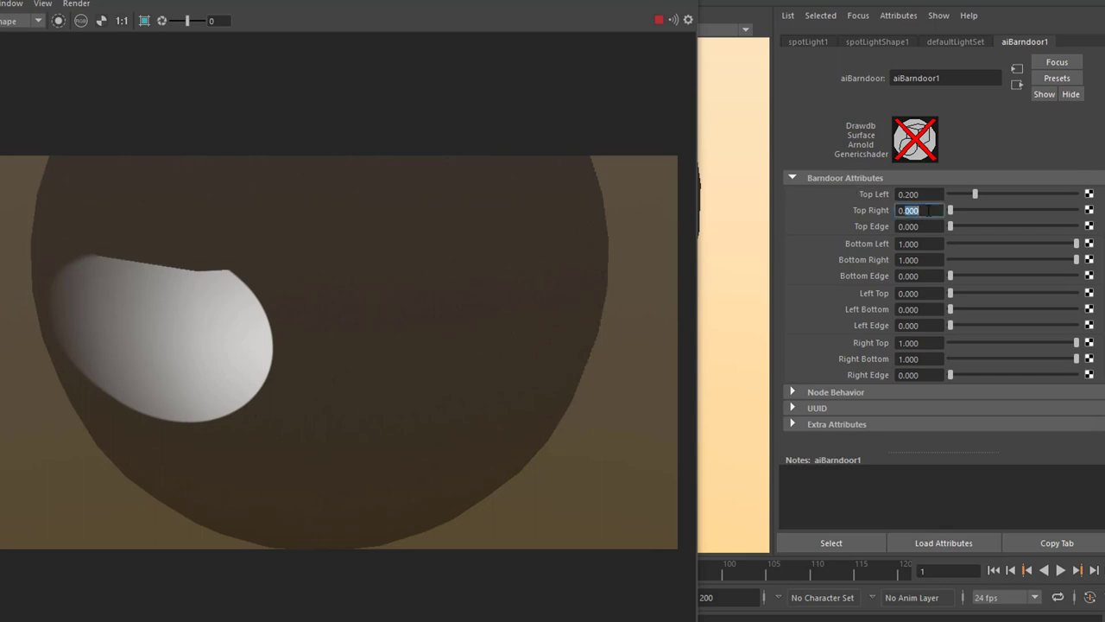
{"action": "type", "text": "0.200"}
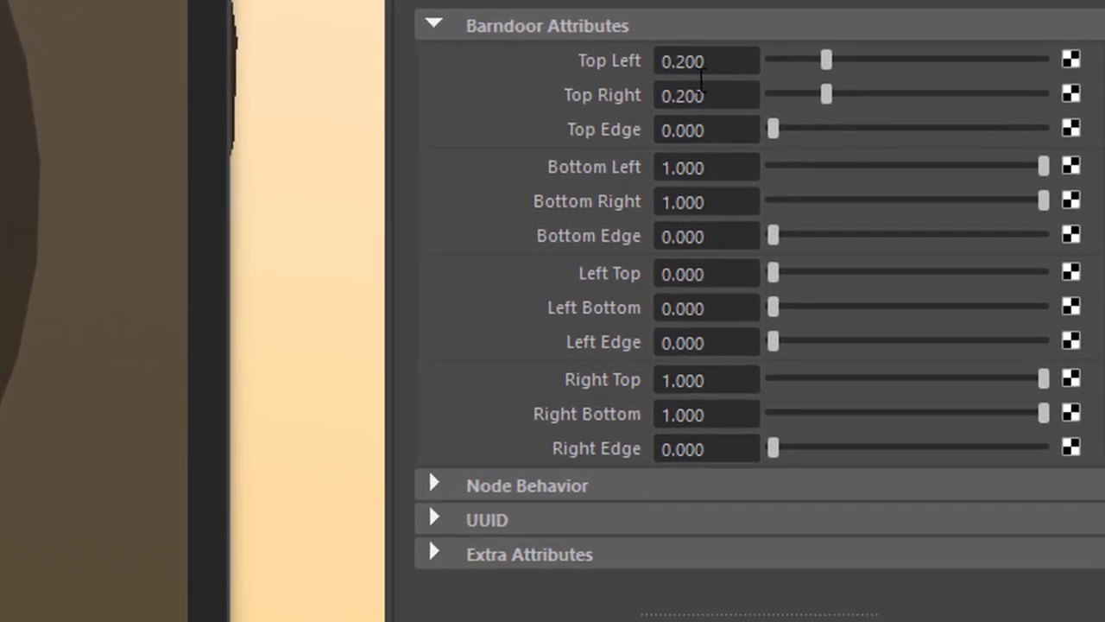
{"action": "mouse_move", "coordinate": [725, 181]}
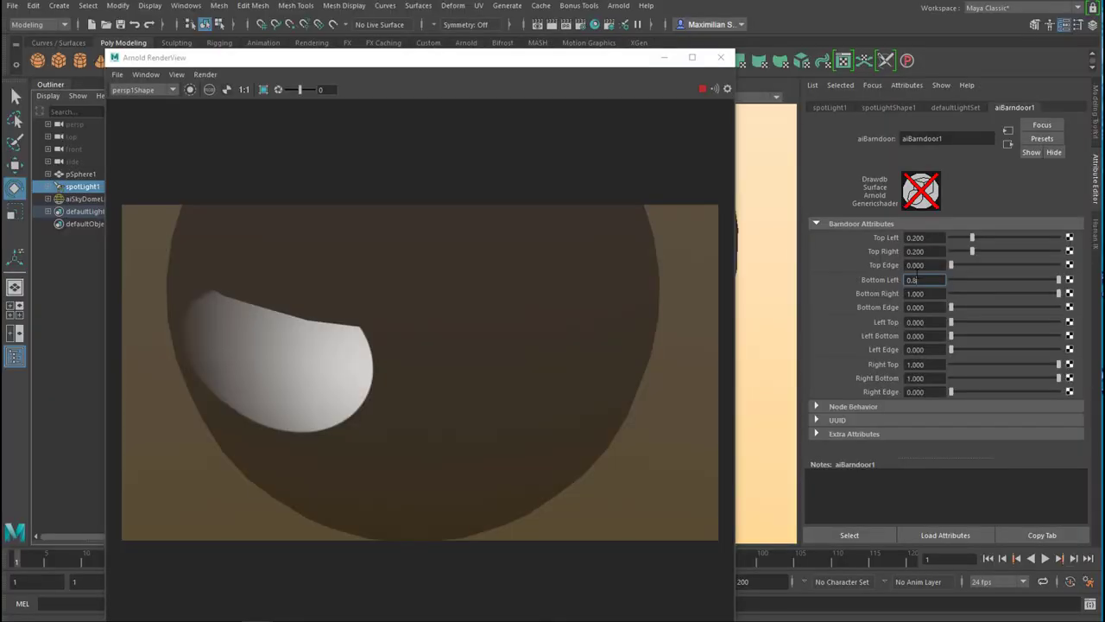
{"action": "type", "text": "0.800"}
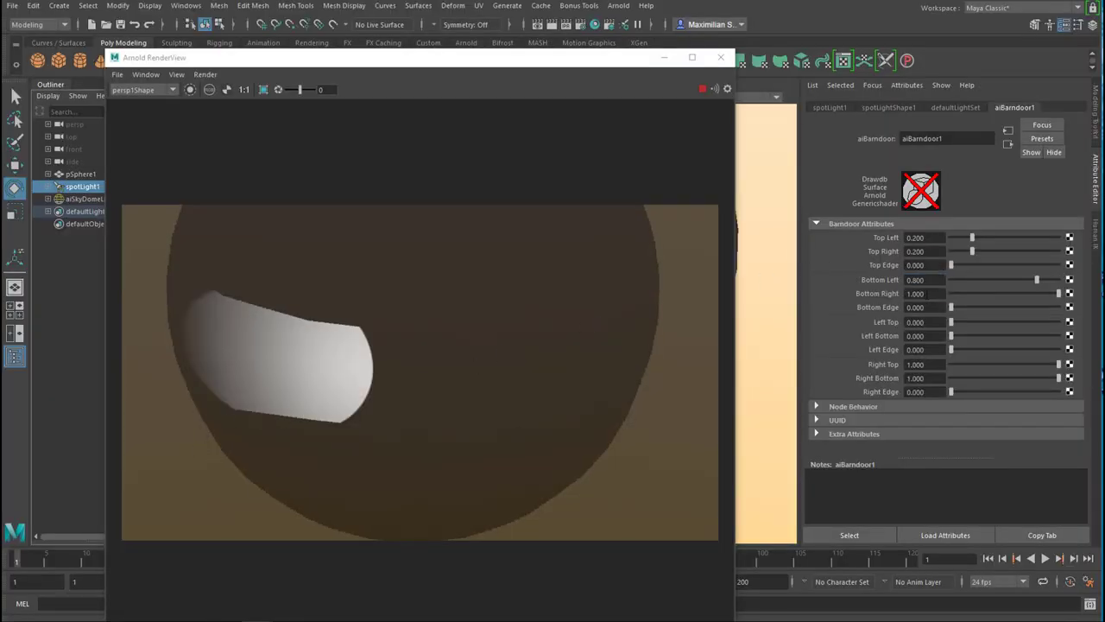
{"action": "triple_click", "coordinate": [915, 294]}
{"action": "type", "text": "0.2"}
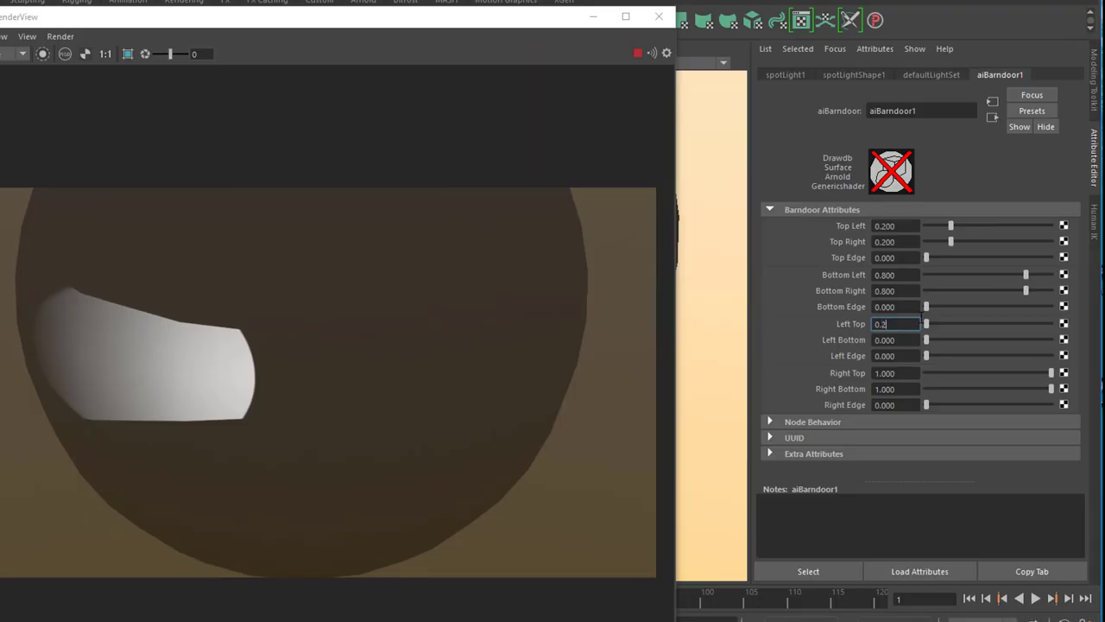
{"action": "key", "text": "Return"}
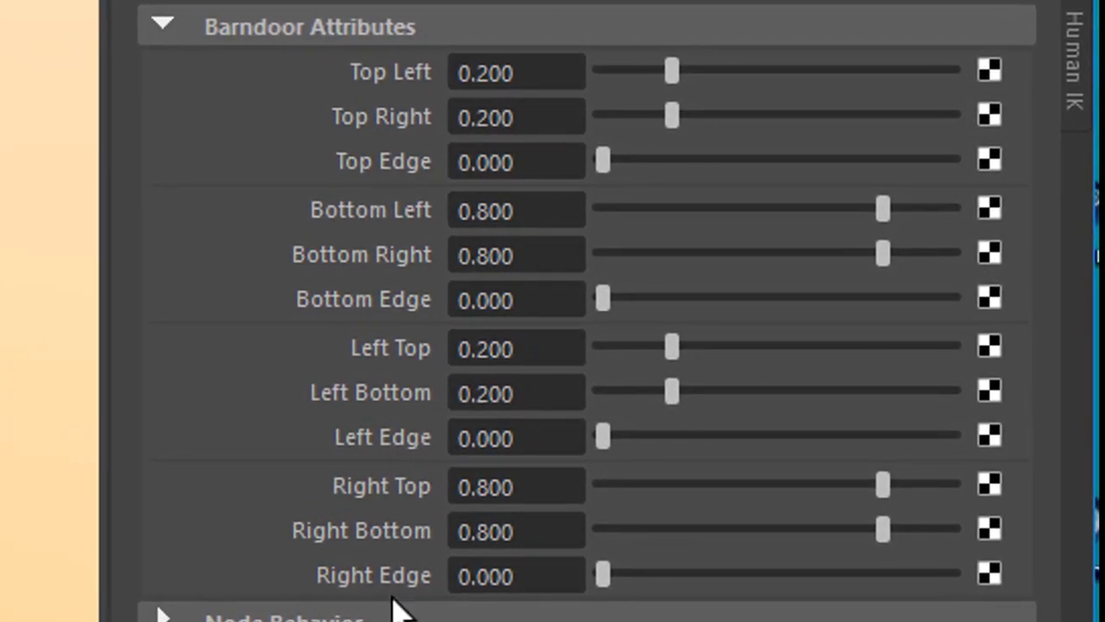
{"action": "mouse_move", "coordinate": [539, 608]}
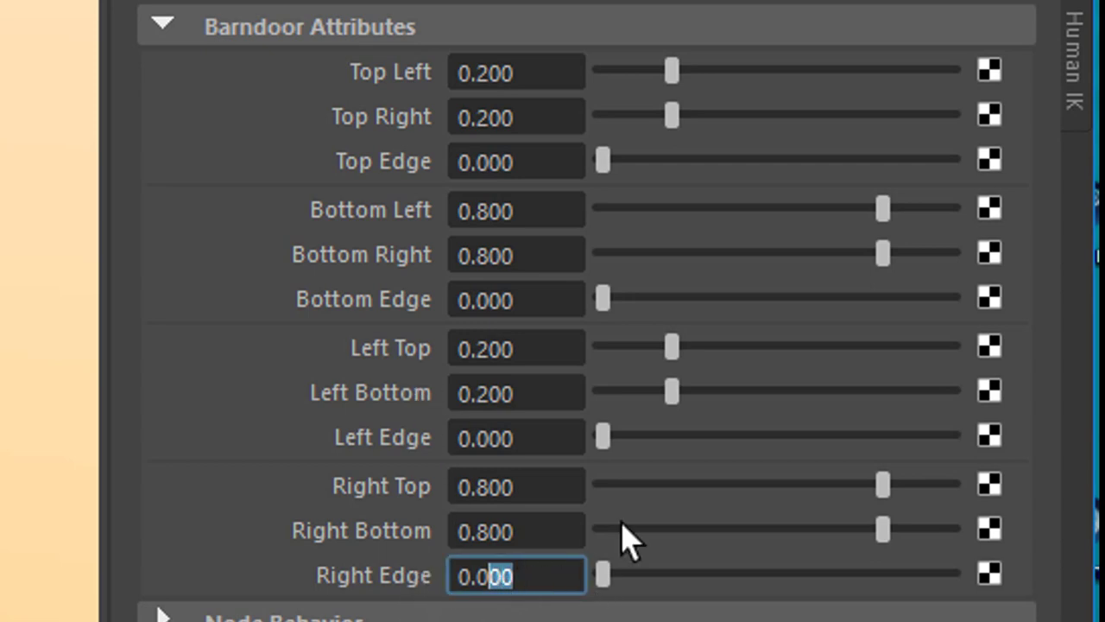
Step: Set the barn door's Right Edge falloff to 0.05 and Bottom Edge to 0.1
{"action": "type", "text": "0.05"}
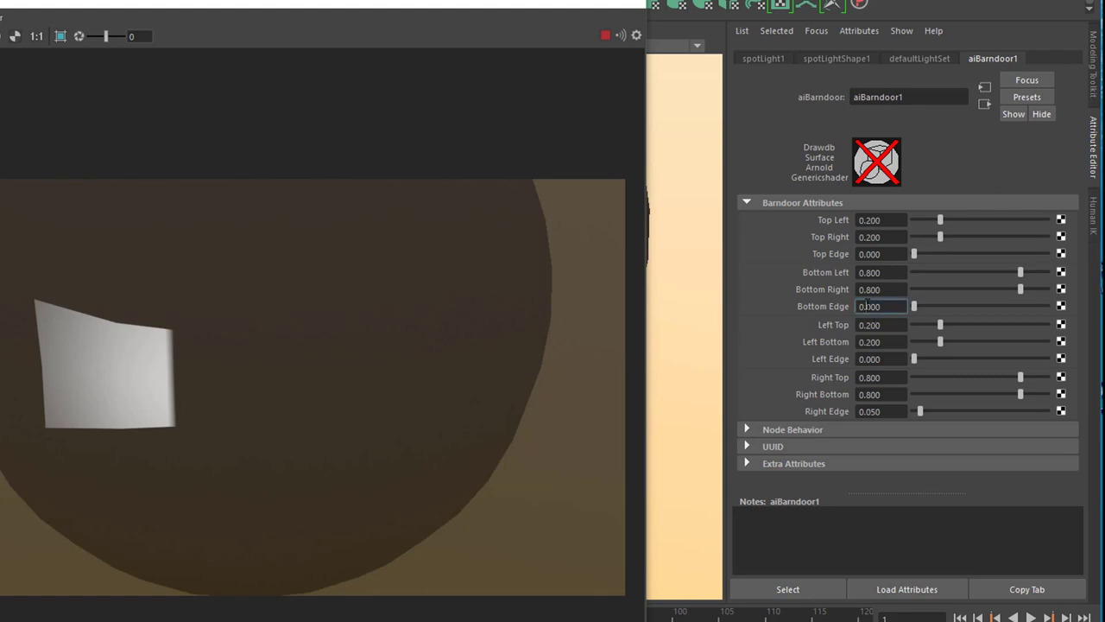
{"action": "triple_click", "coordinate": [877, 306]}
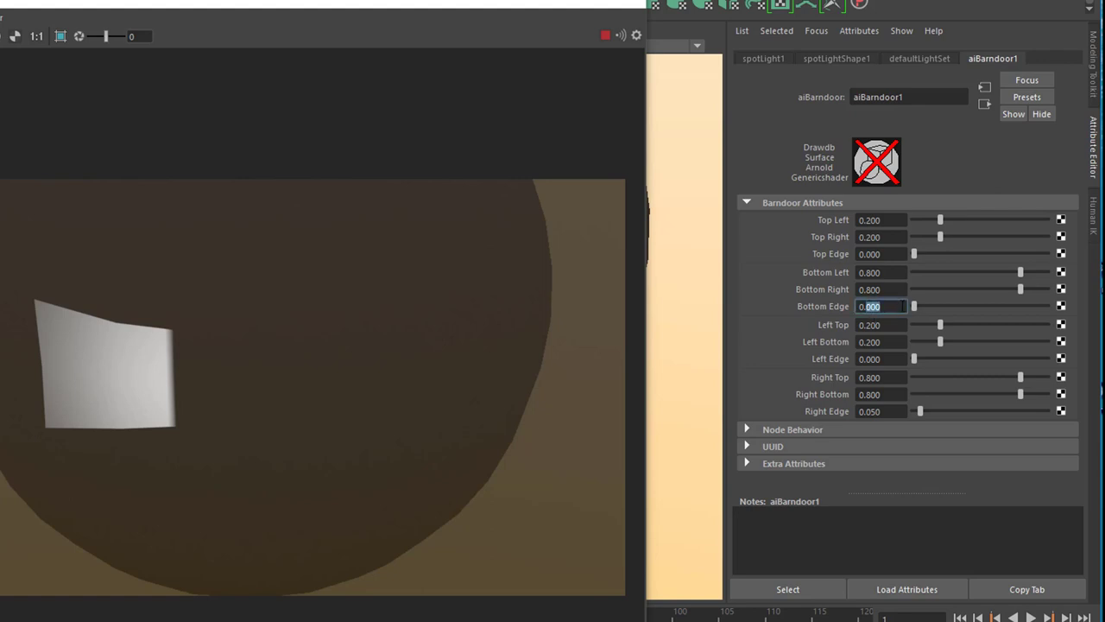
{"action": "type", "text": "0.1"}
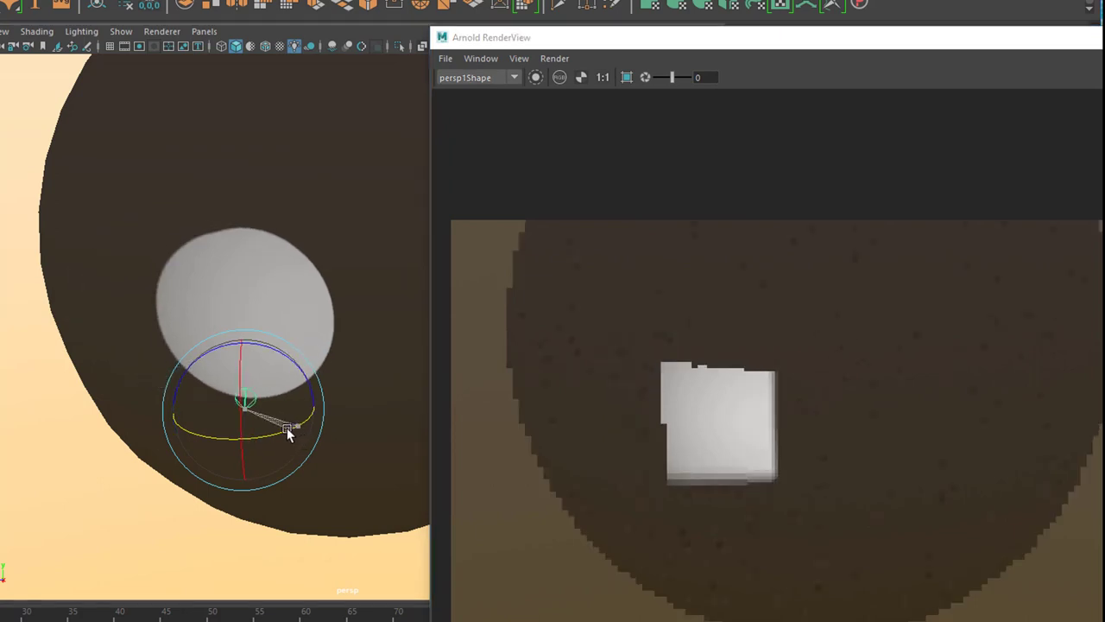
Step: Rotate the spotlight in the viewport until the soft square patch lands near the render's centre
{"action": "left_click_drag", "start_coordinate": [290, 428], "coordinate": [242, 435]}
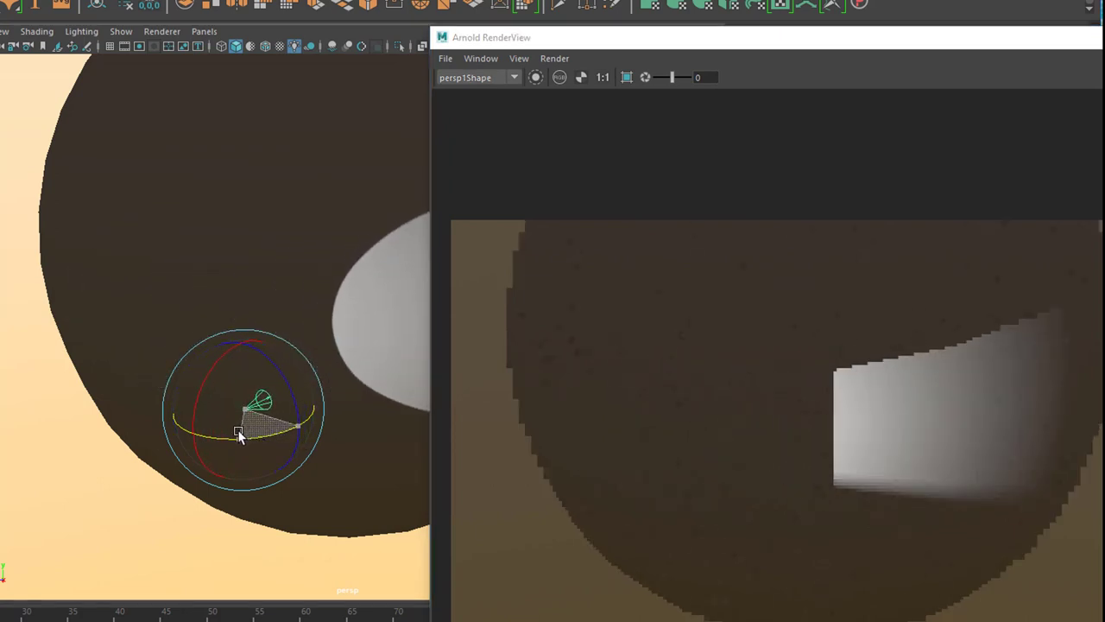
{"action": "left_click_drag", "start_coordinate": [240, 435], "coordinate": [303, 425]}
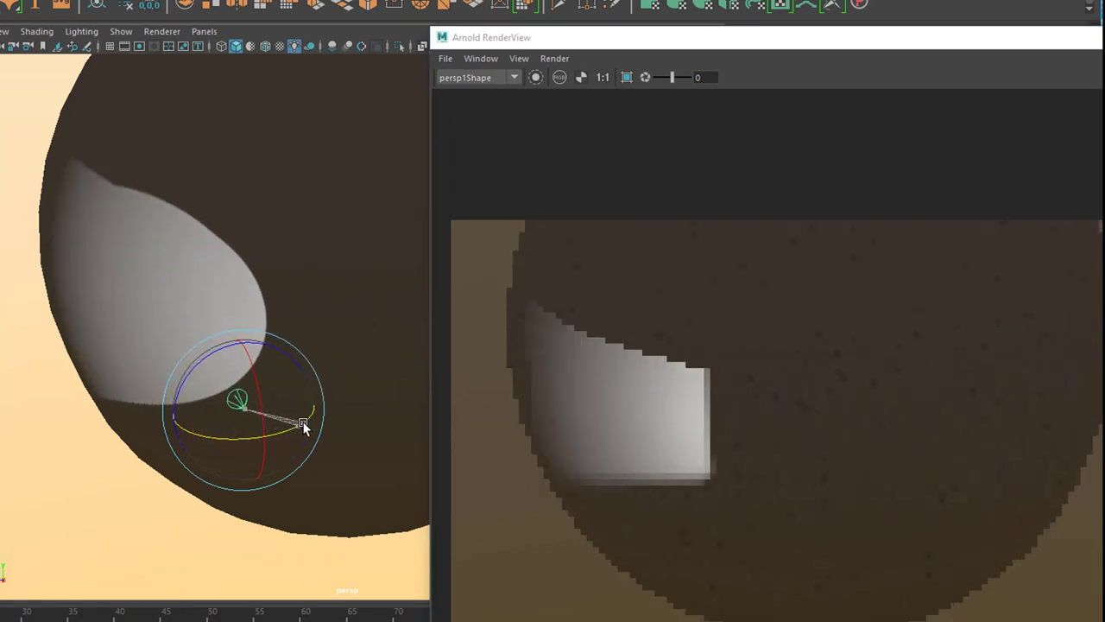
{"action": "left_click_drag", "start_coordinate": [302, 423], "coordinate": [262, 406]}
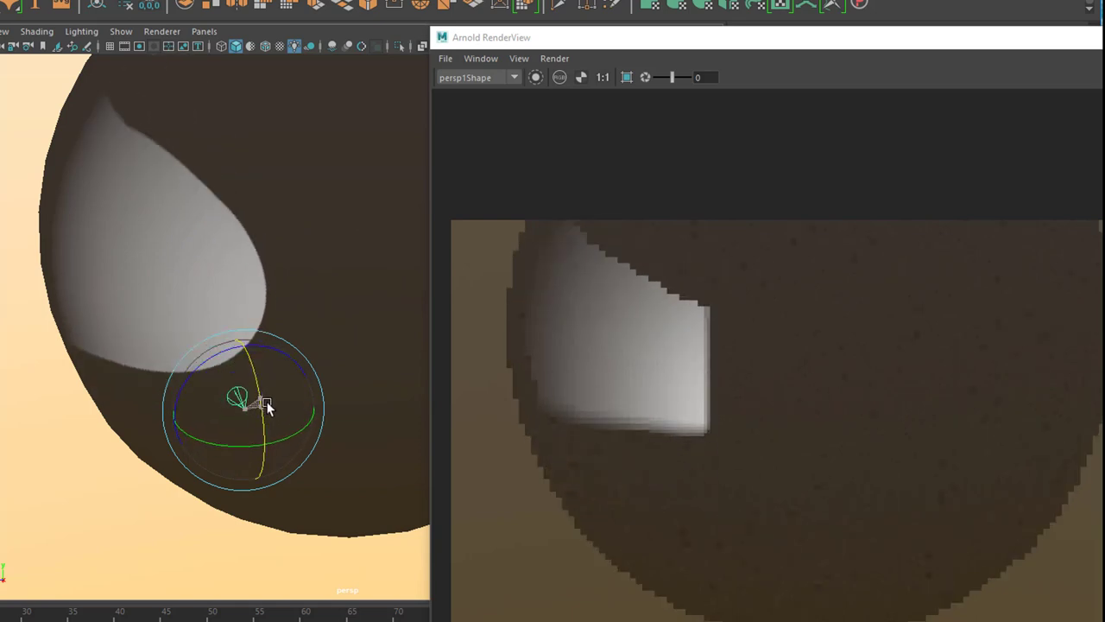
{"action": "left_click_drag", "start_coordinate": [266, 406], "coordinate": [285, 428]}
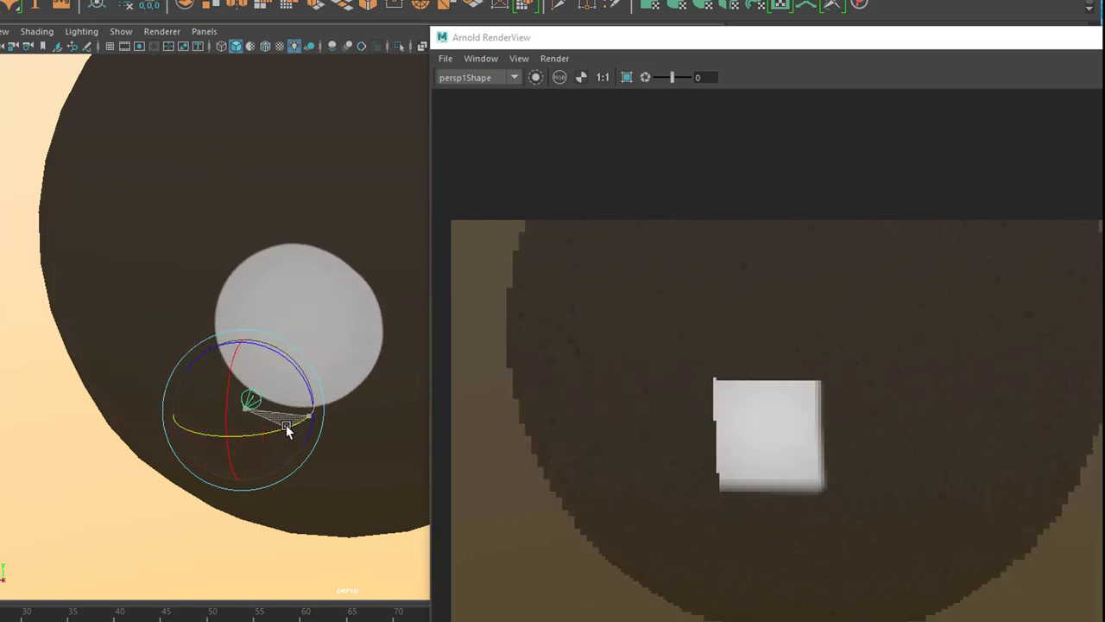
{"action": "left_click_drag", "start_coordinate": [285, 425], "coordinate": [272, 428]}
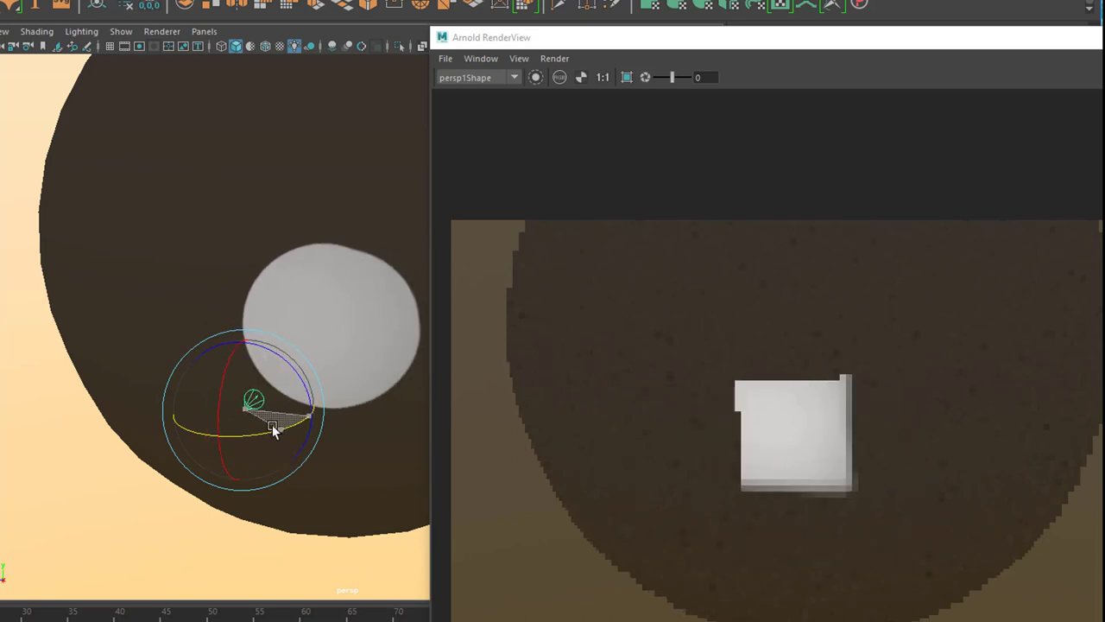
{"action": "left_click_drag", "start_coordinate": [273, 428], "coordinate": [309, 416]}
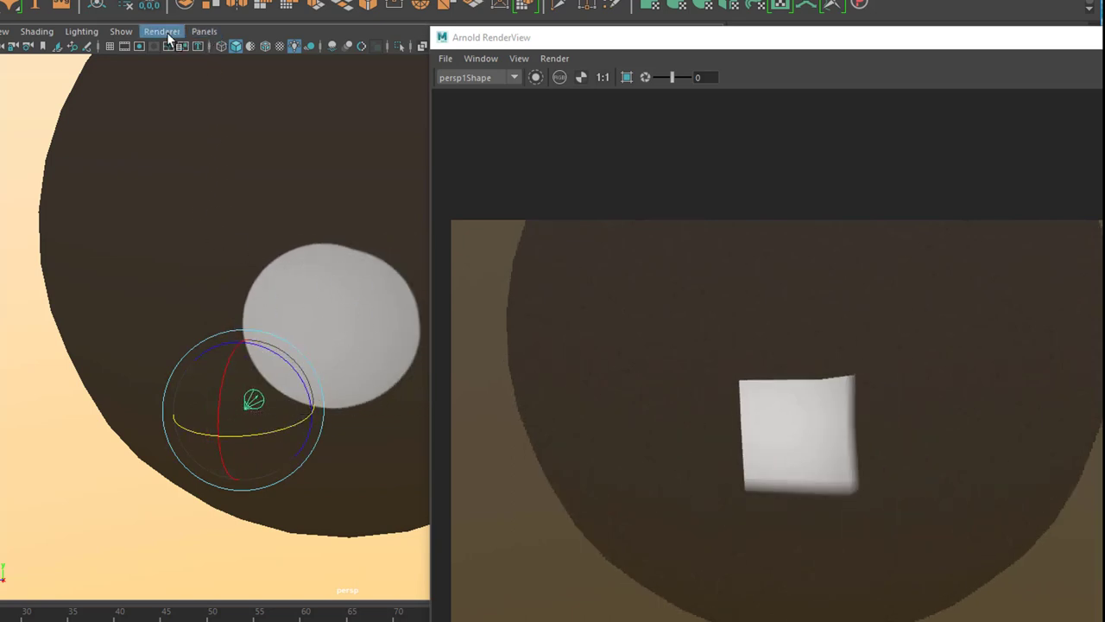
{"action": "left_click", "coordinate": [163, 31]}
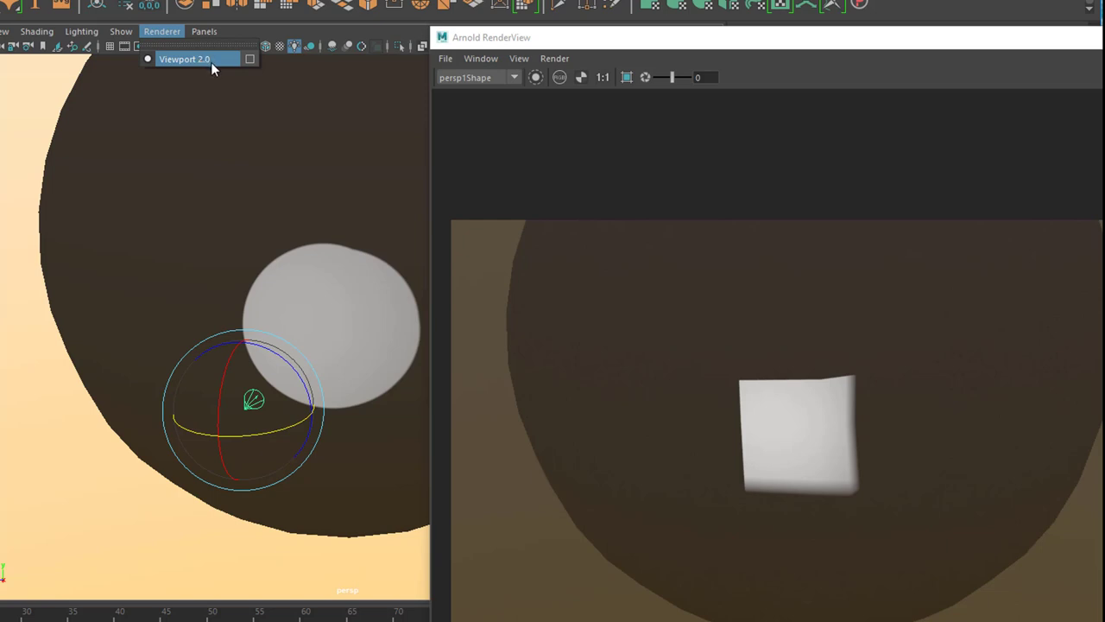
{"action": "mouse_move", "coordinate": [252, 427]}
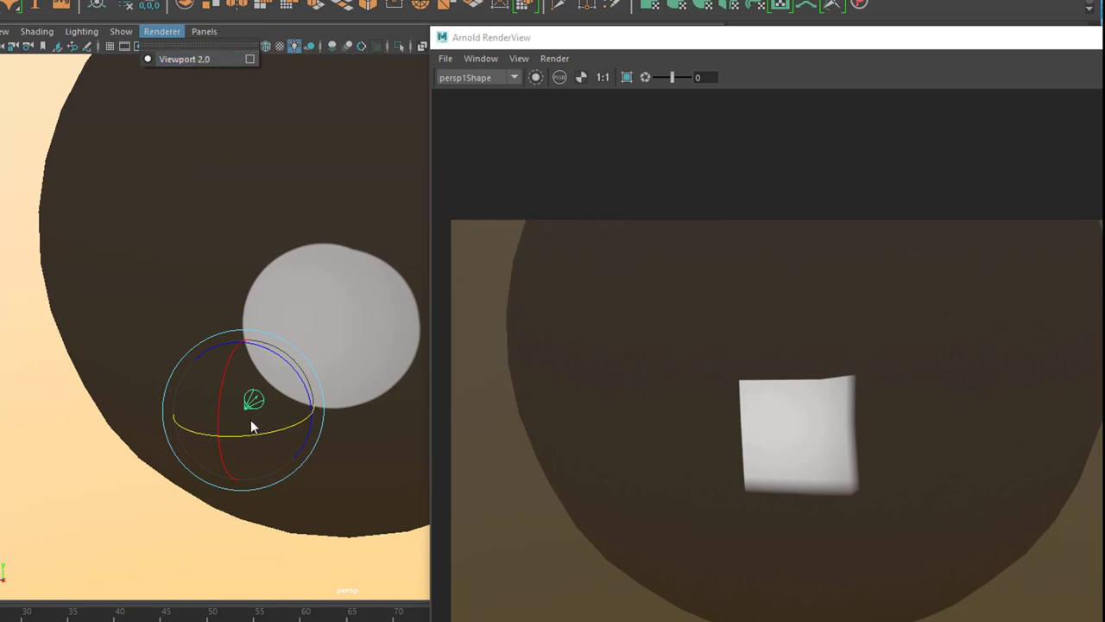